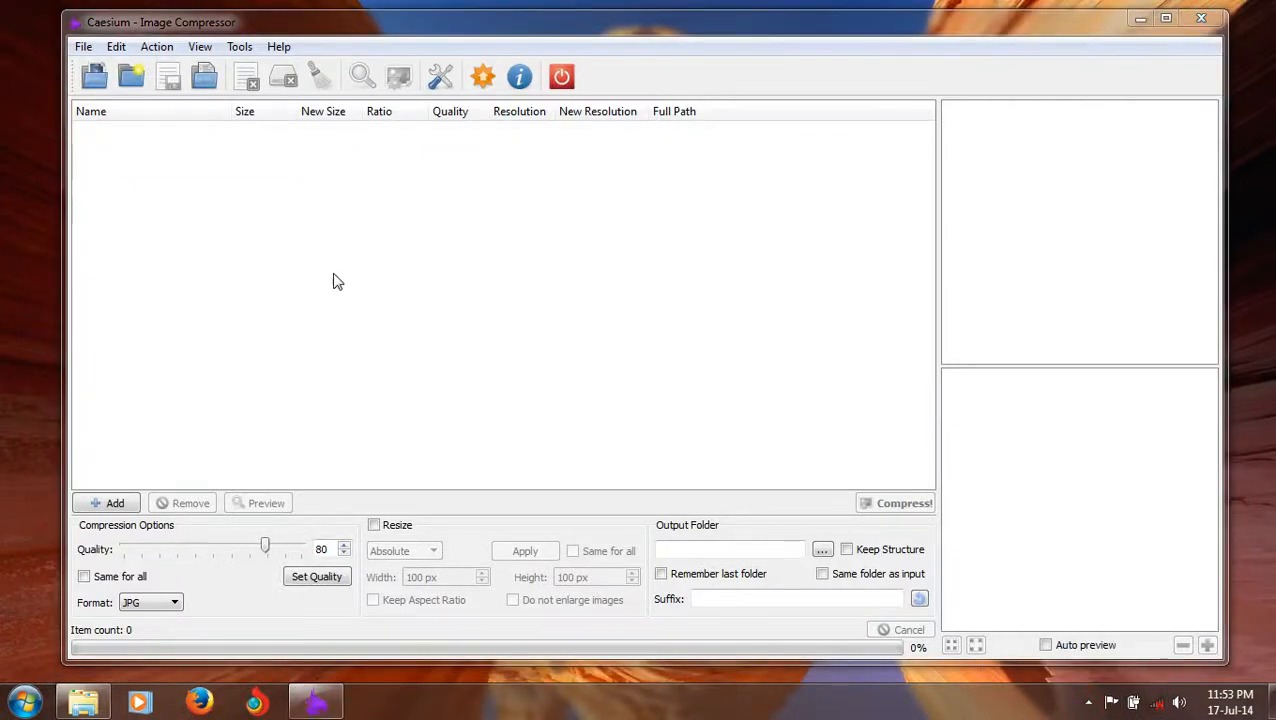
{"action": "mouse_move", "coordinate": [405, 313]}
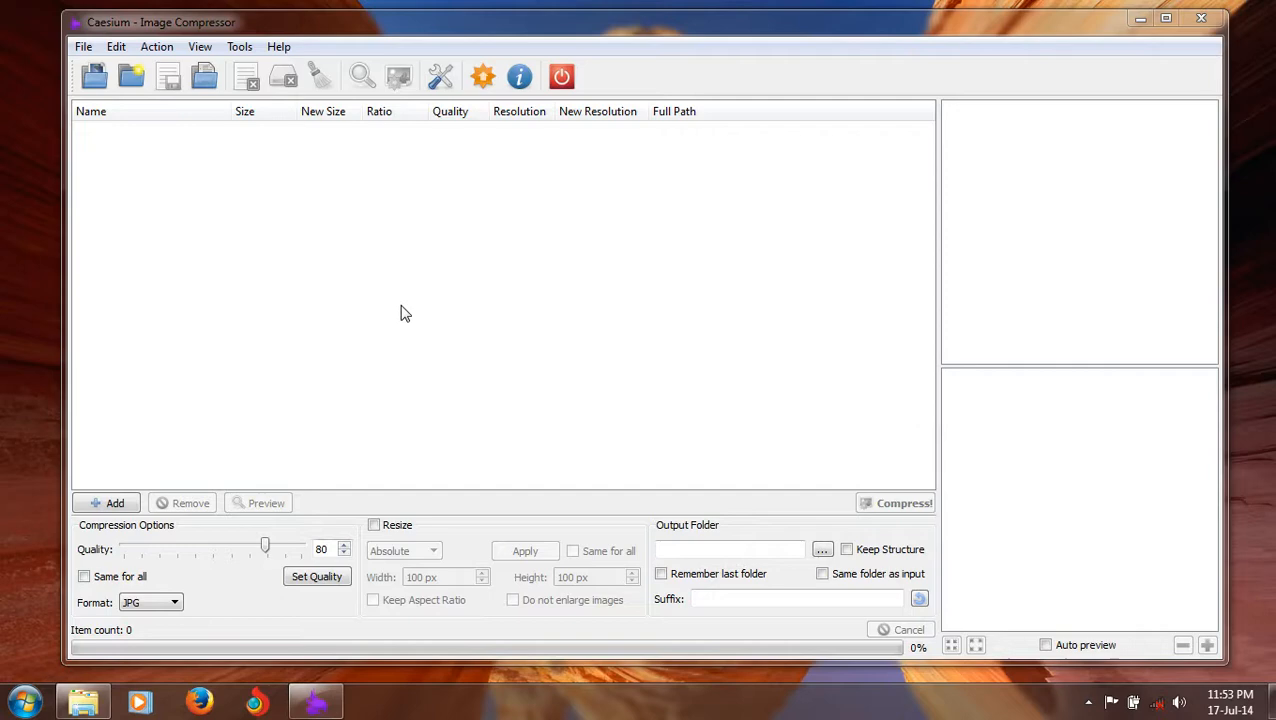
{"action": "mouse_move", "coordinate": [853, 352]}
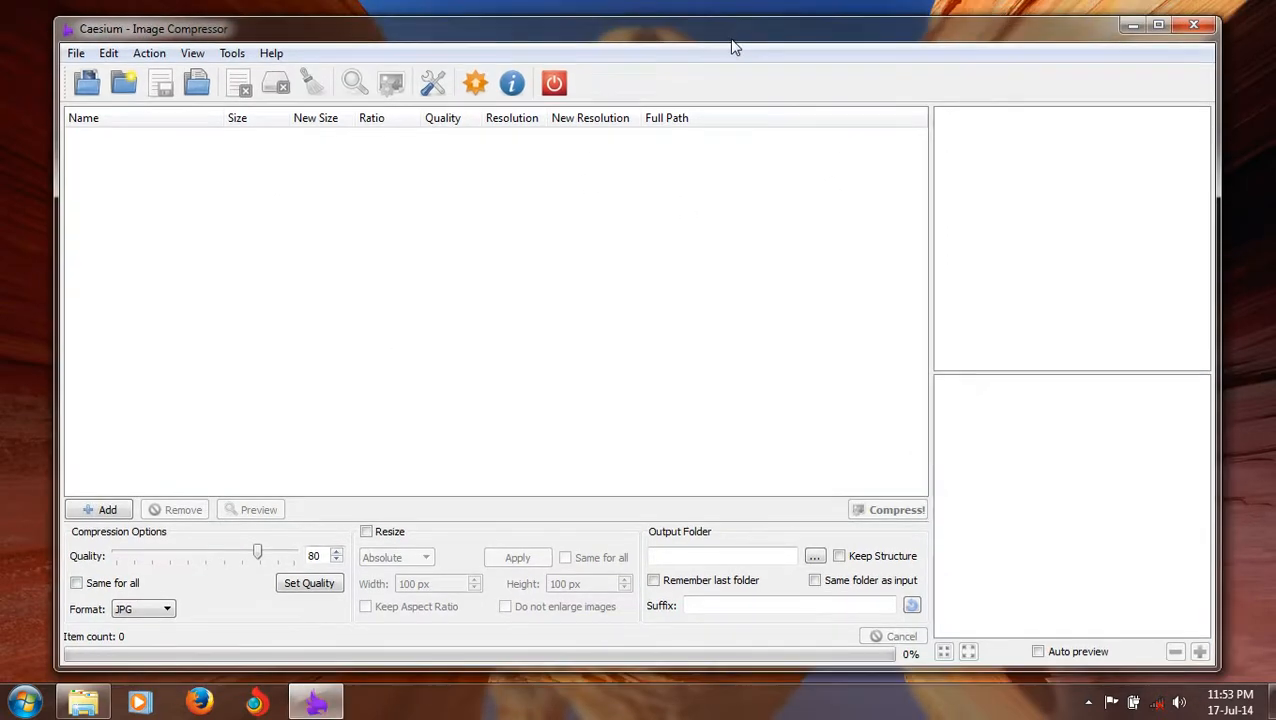
{"action": "mouse_move", "coordinate": [279, 211]}
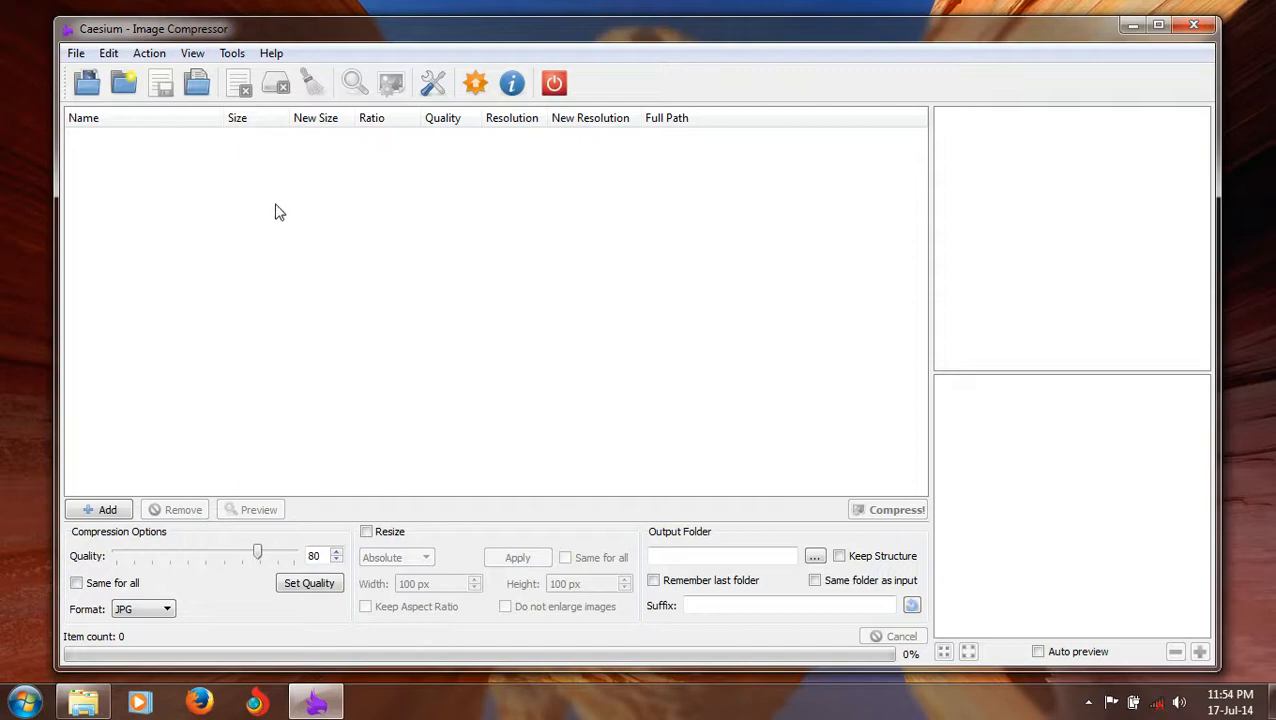
{"action": "mouse_move", "coordinate": [92, 114]}
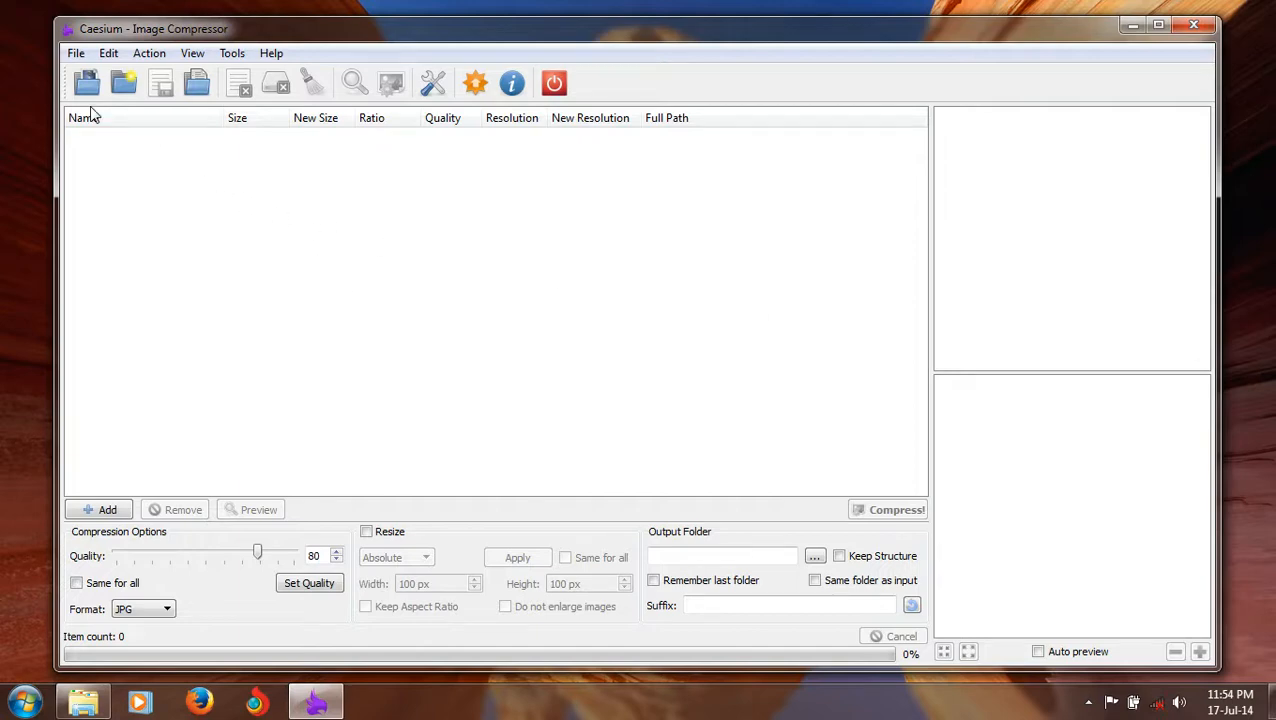
{"action": "mouse_move", "coordinate": [648, 444]}
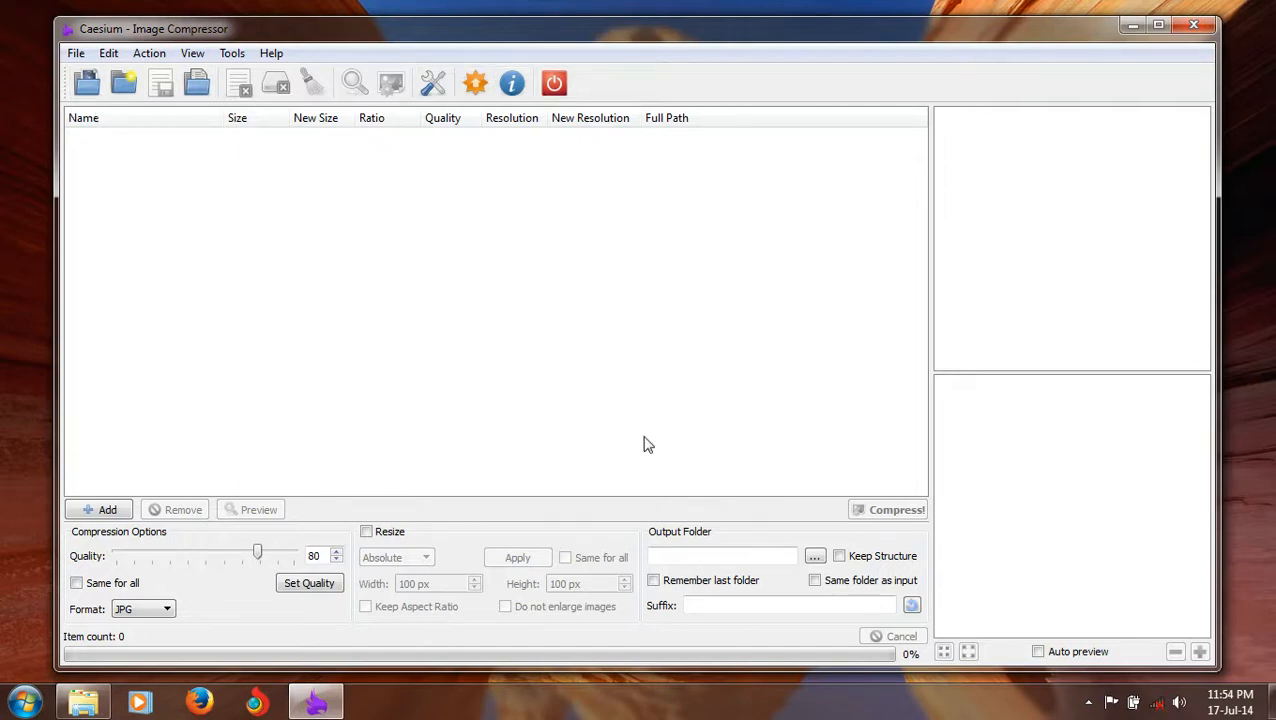
{"action": "mouse_move", "coordinate": [347, 639]}
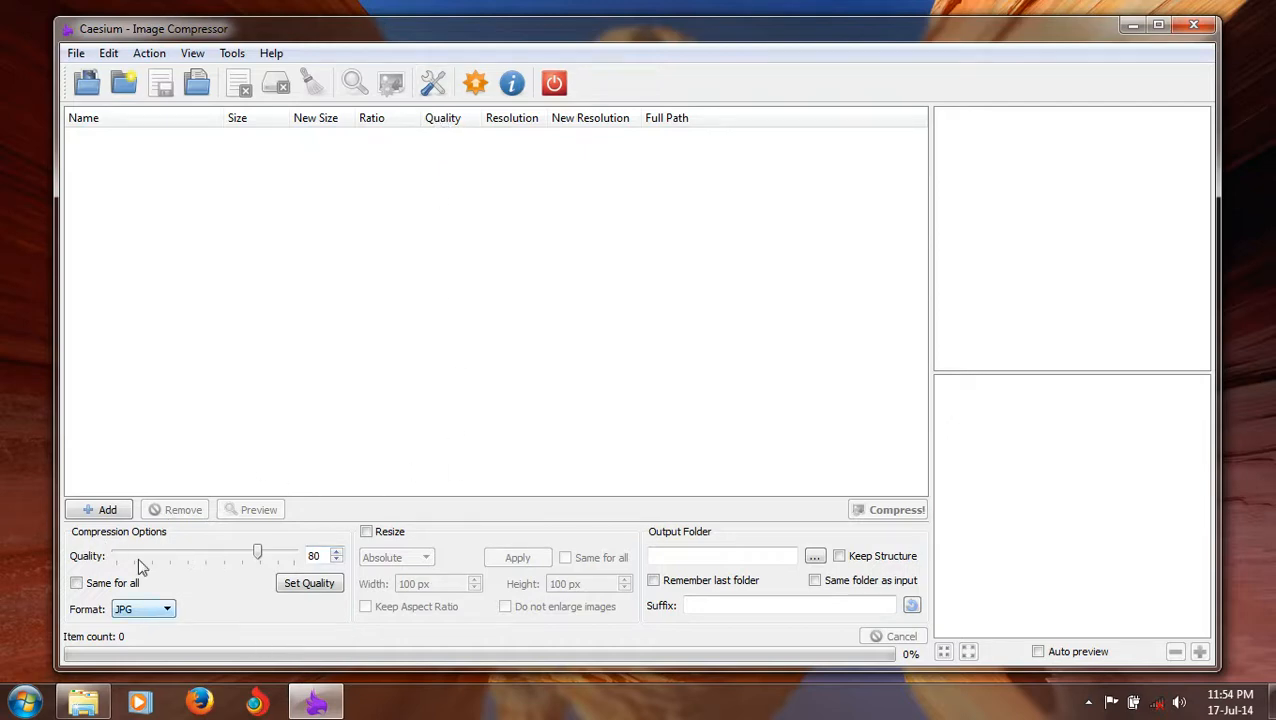
Keep JPG as the output format in the format list
{"action": "left_click", "coordinate": [165, 609]}
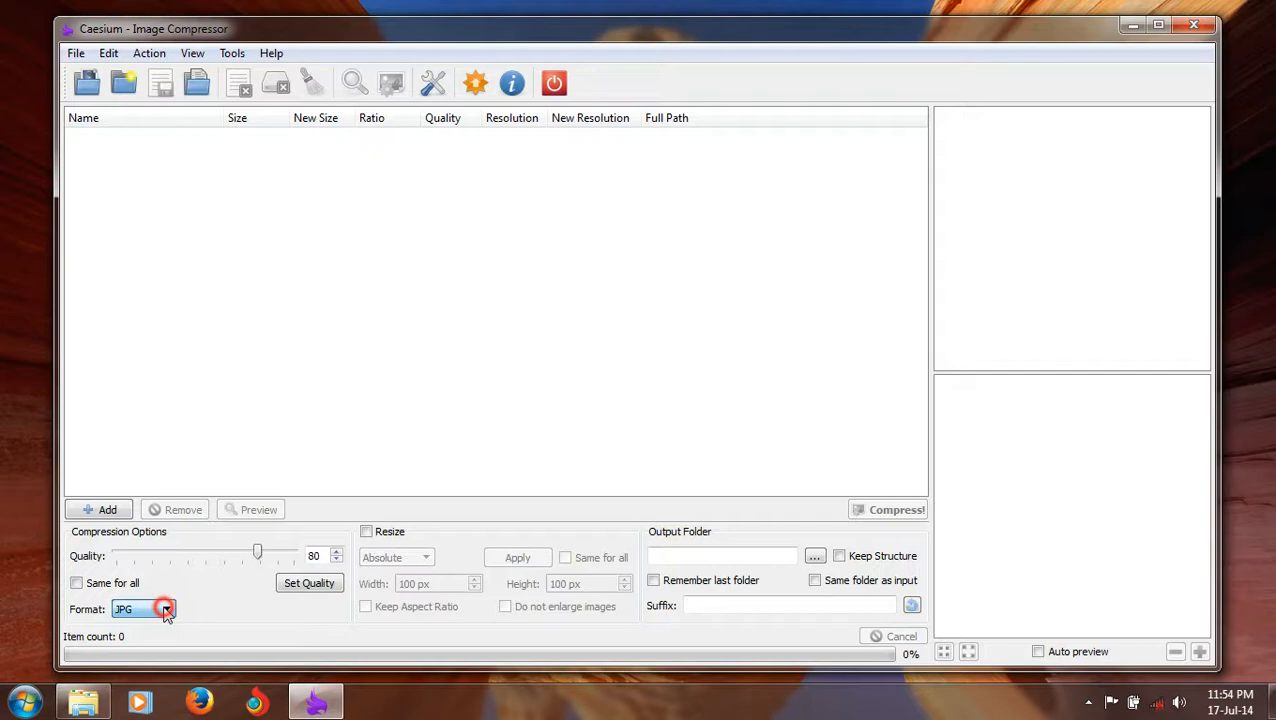
{"action": "left_click", "coordinate": [165, 609]}
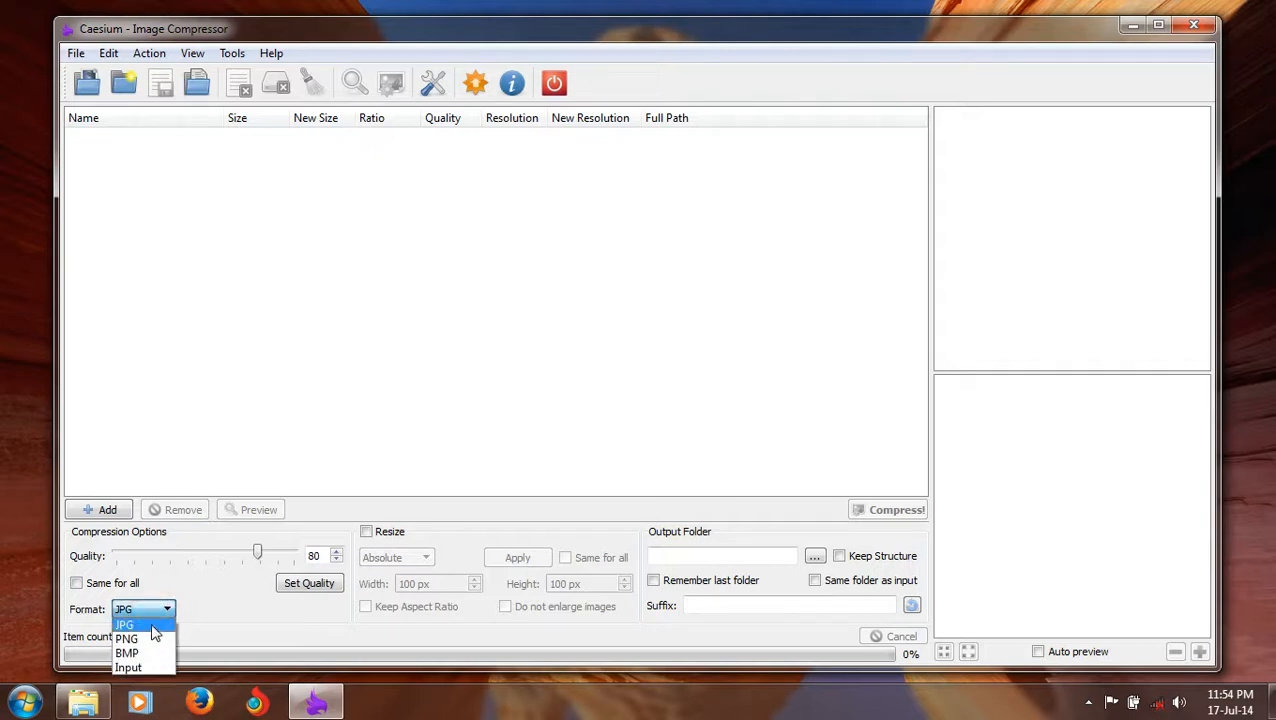
{"action": "left_click", "coordinate": [123, 624]}
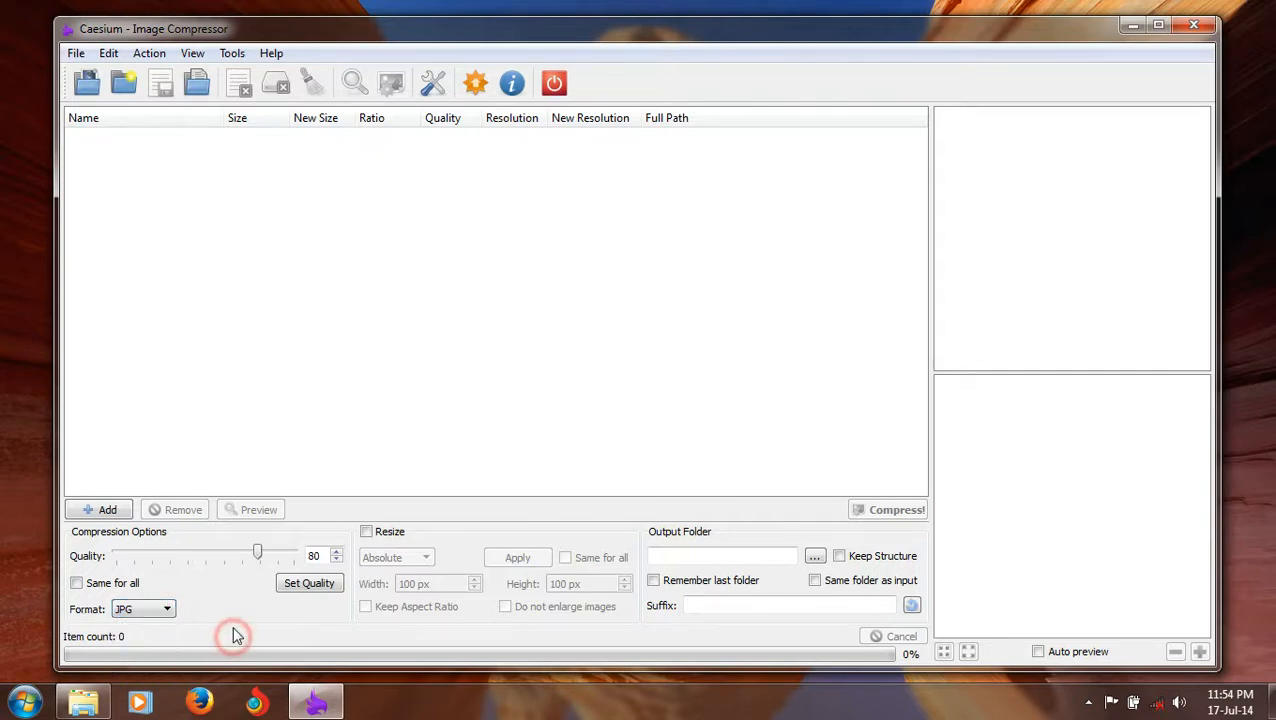
{"action": "mouse_move", "coordinate": [107, 509]}
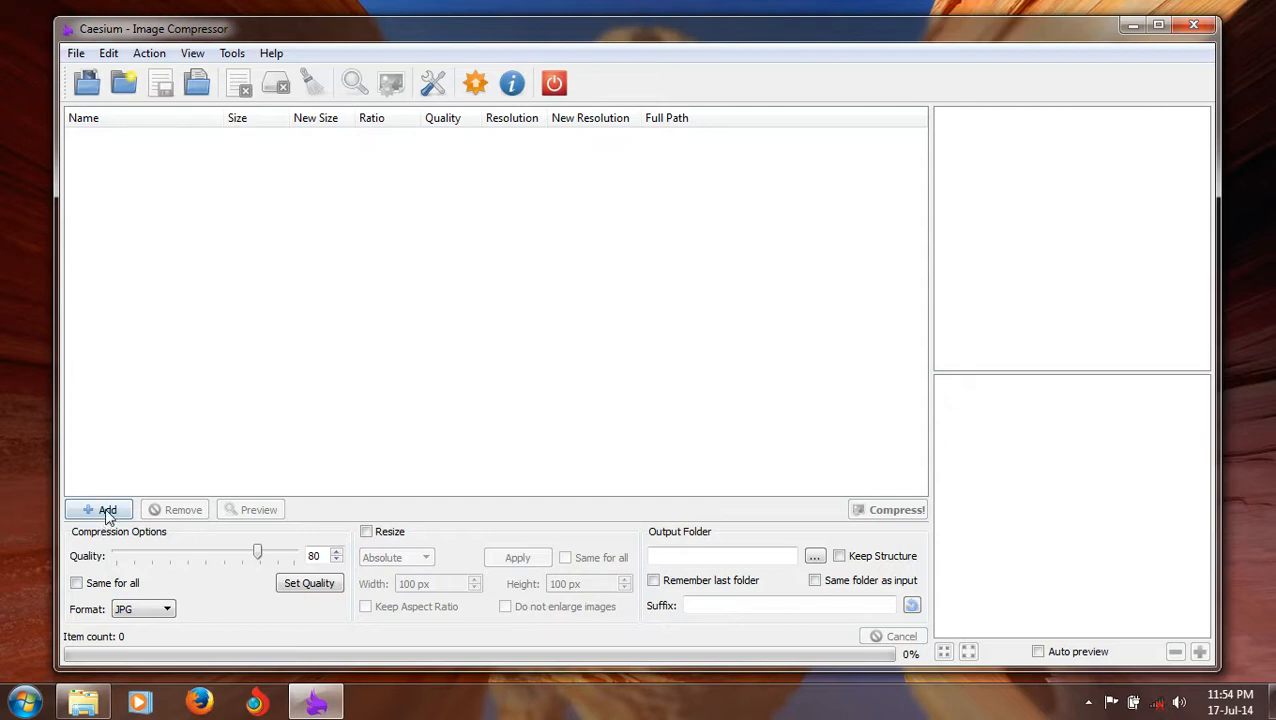
{"action": "mouse_move", "coordinate": [192, 435]}
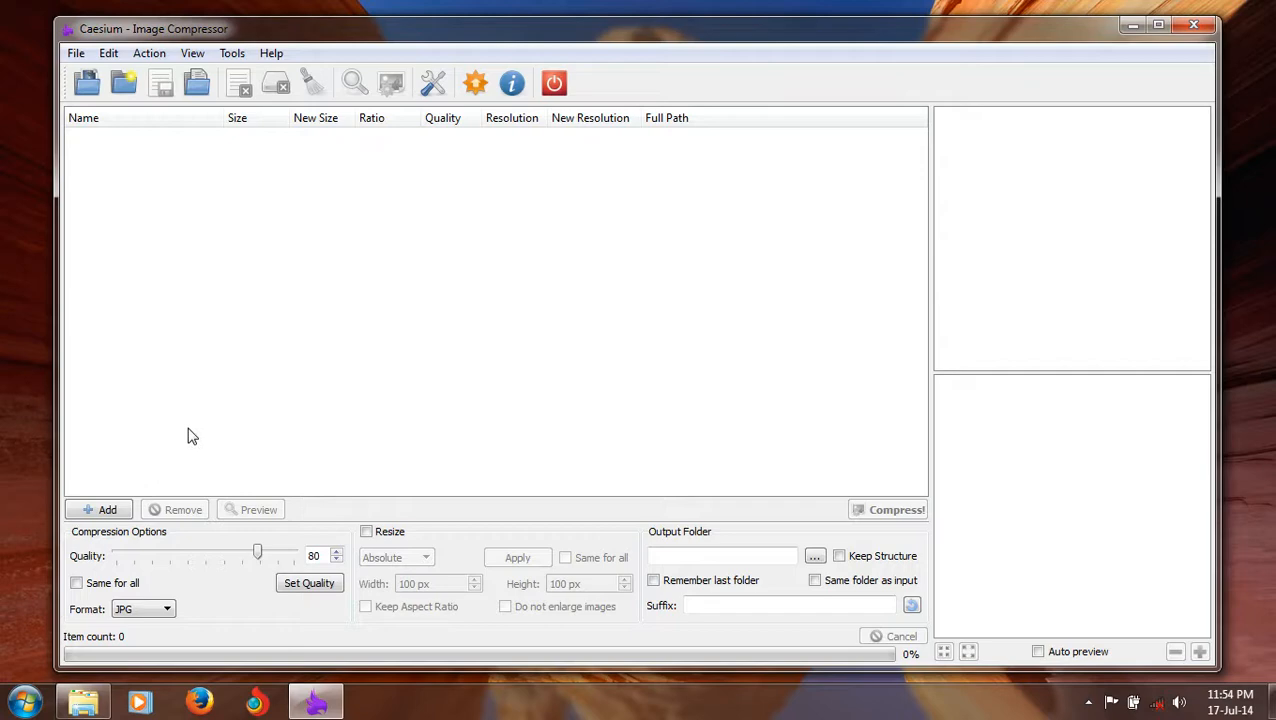
{"action": "mouse_move", "coordinate": [181, 169]}
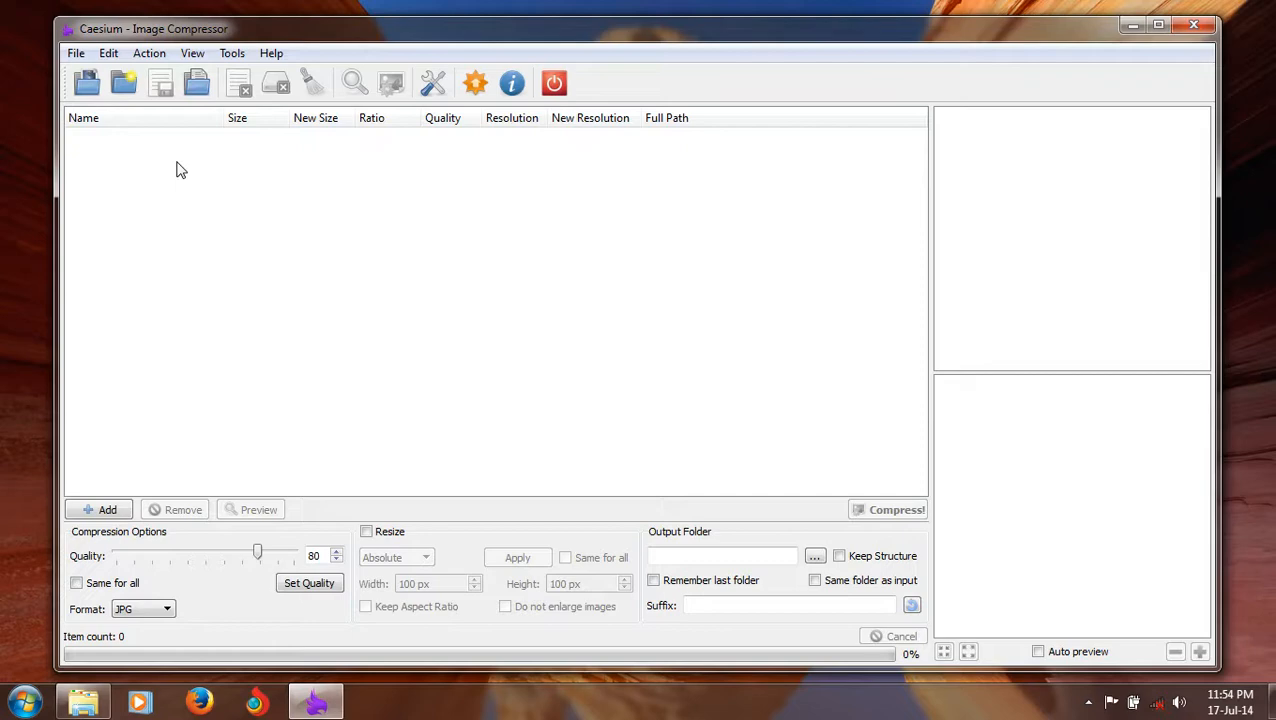
{"action": "mouse_move", "coordinate": [184, 191]}
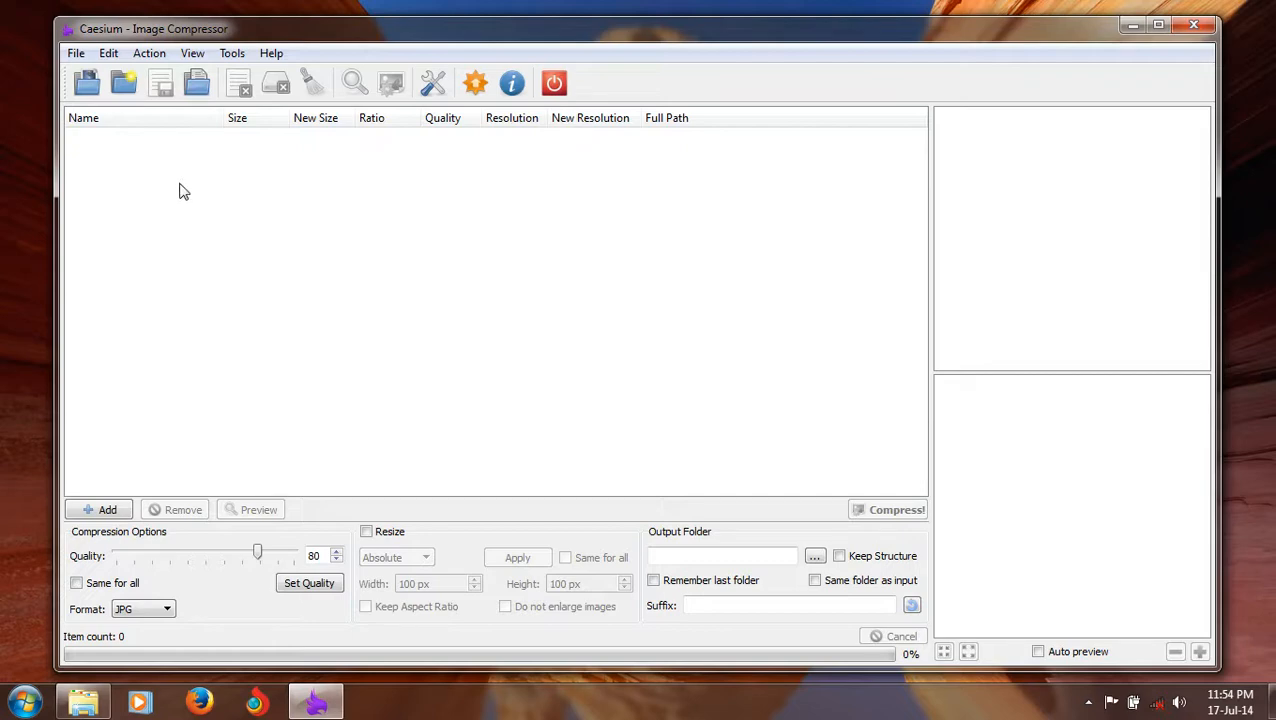
{"action": "mouse_move", "coordinate": [183, 205]}
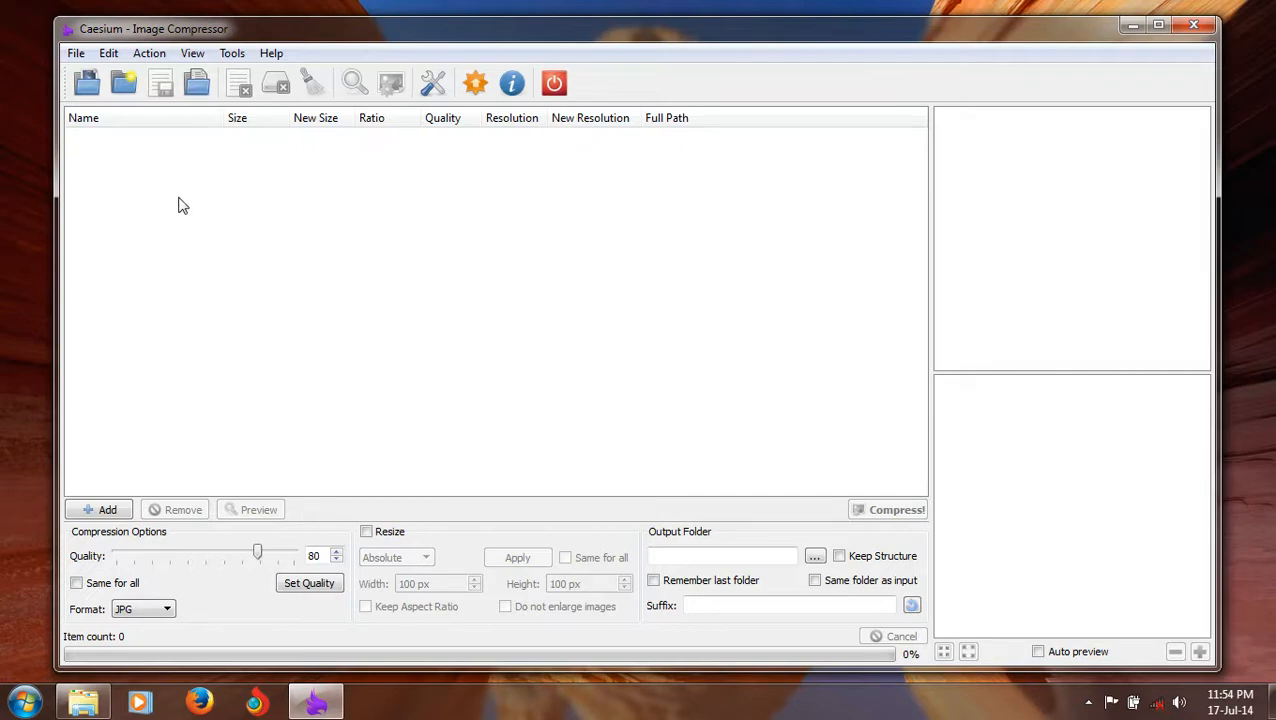
{"action": "mouse_move", "coordinate": [87, 88]}
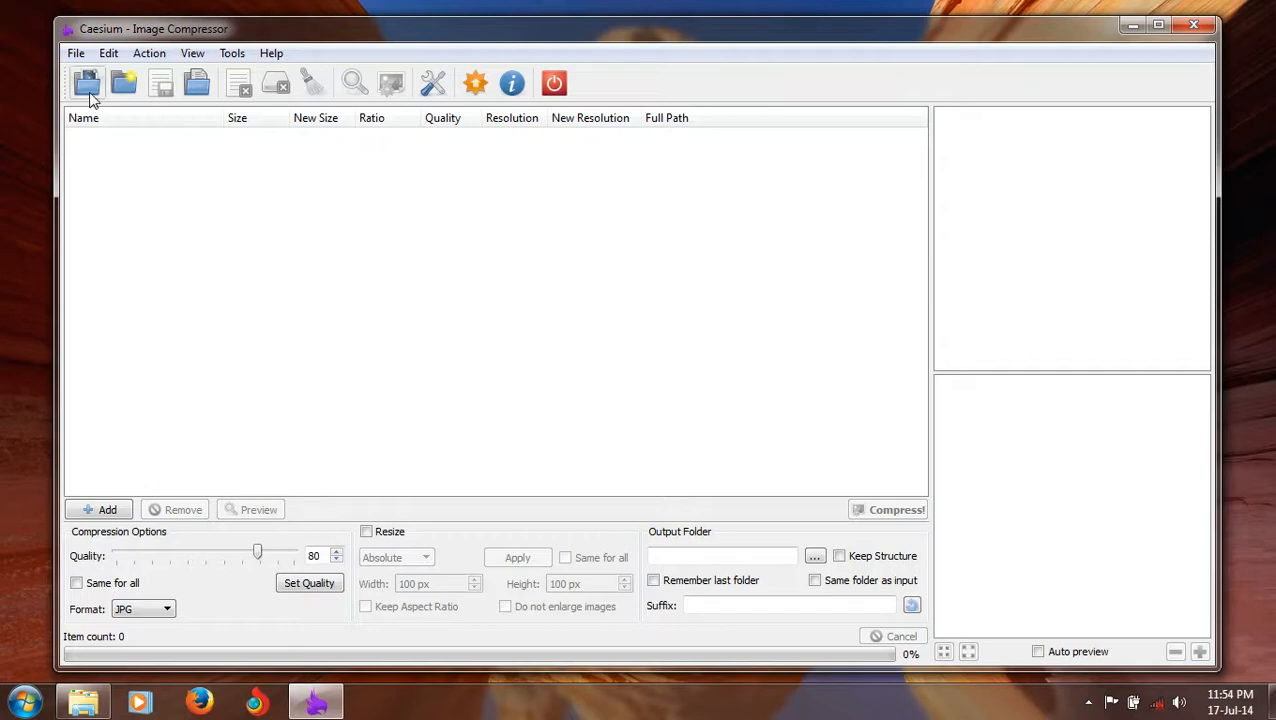
{"action": "mouse_move", "coordinate": [87, 83]}
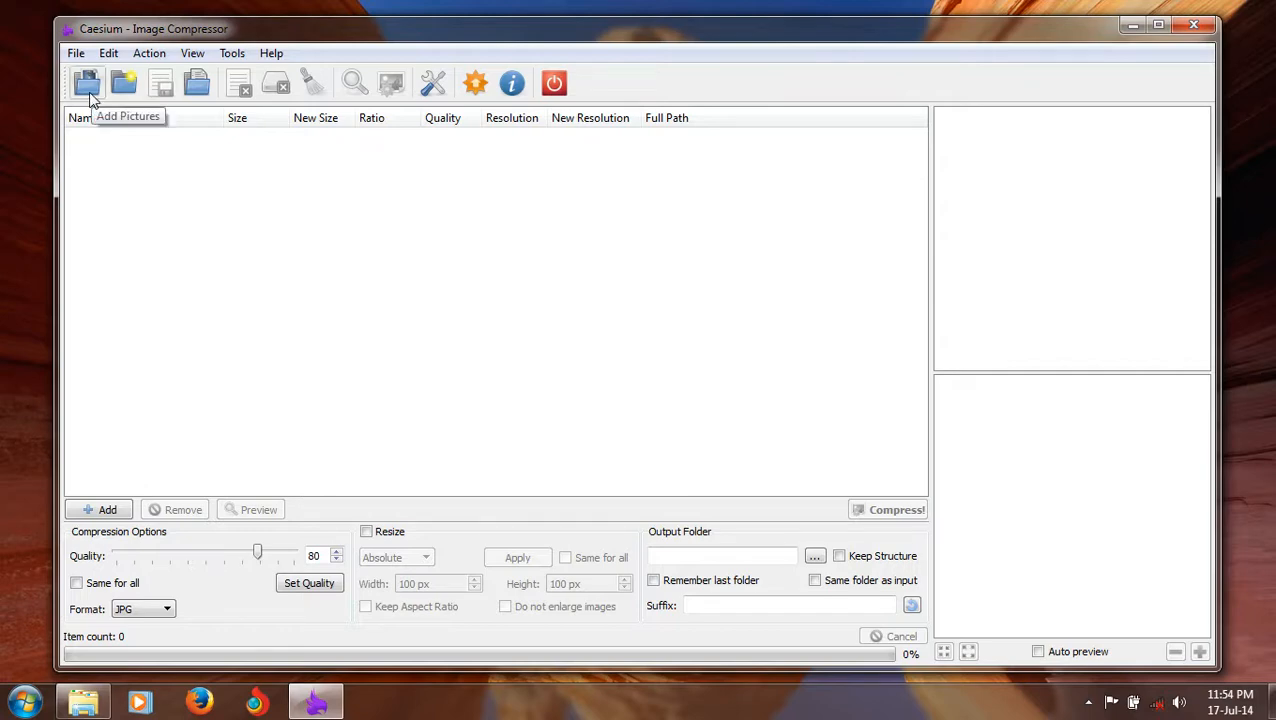
{"action": "mouse_move", "coordinate": [99, 510]}
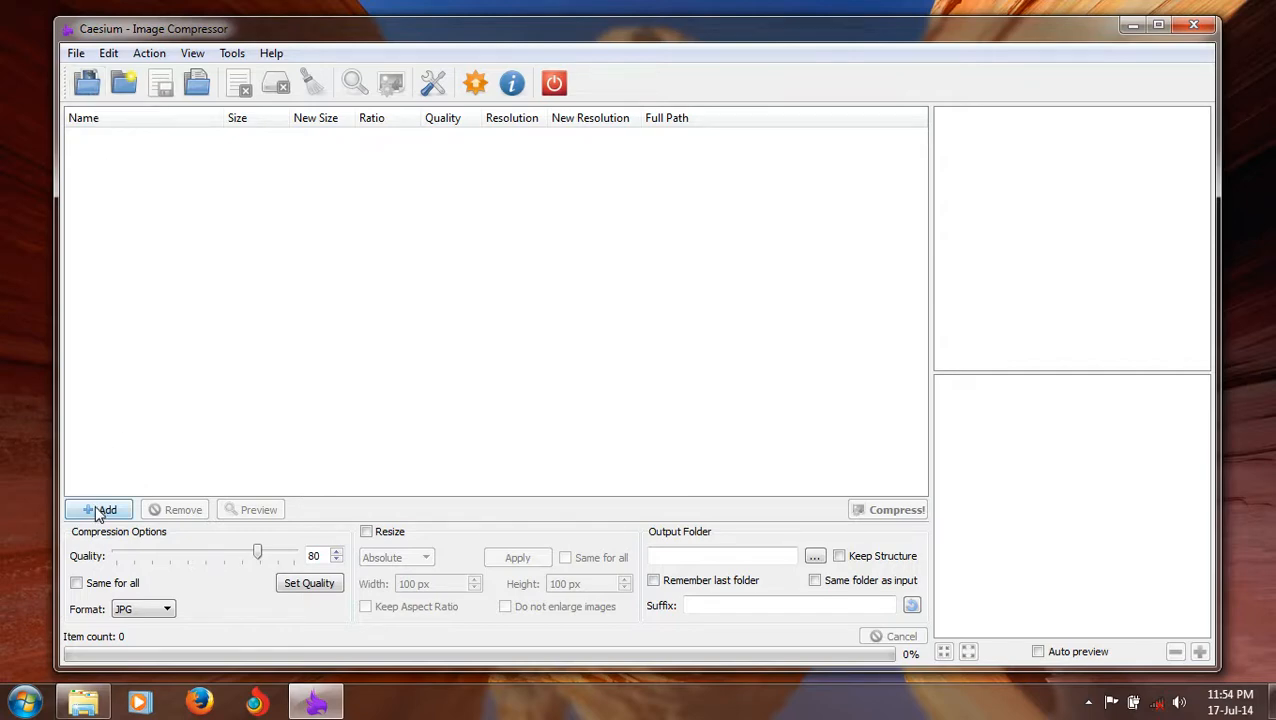
Pick WP_20140419_009.jpg from Downloads, checking and dismissing its file properties
{"action": "left_click", "coordinate": [75, 53]}
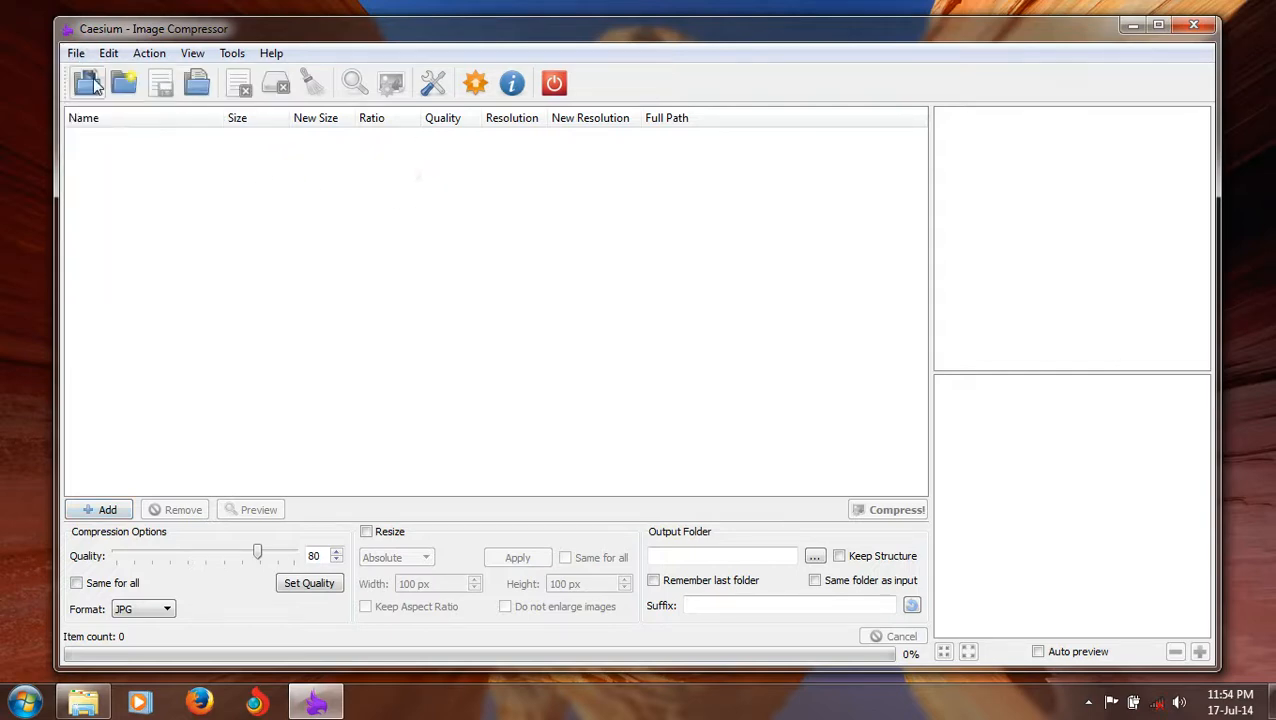
{"action": "left_click", "coordinate": [87, 83]}
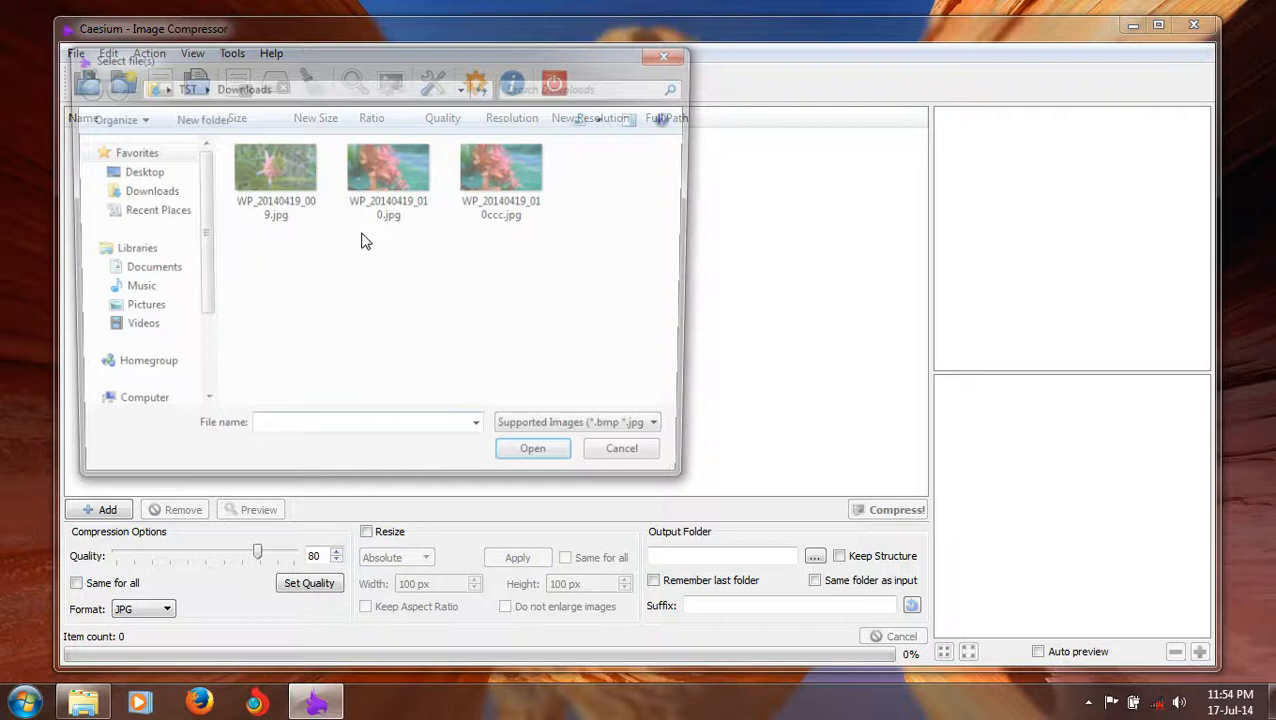
{"action": "left_click", "coordinate": [271, 170]}
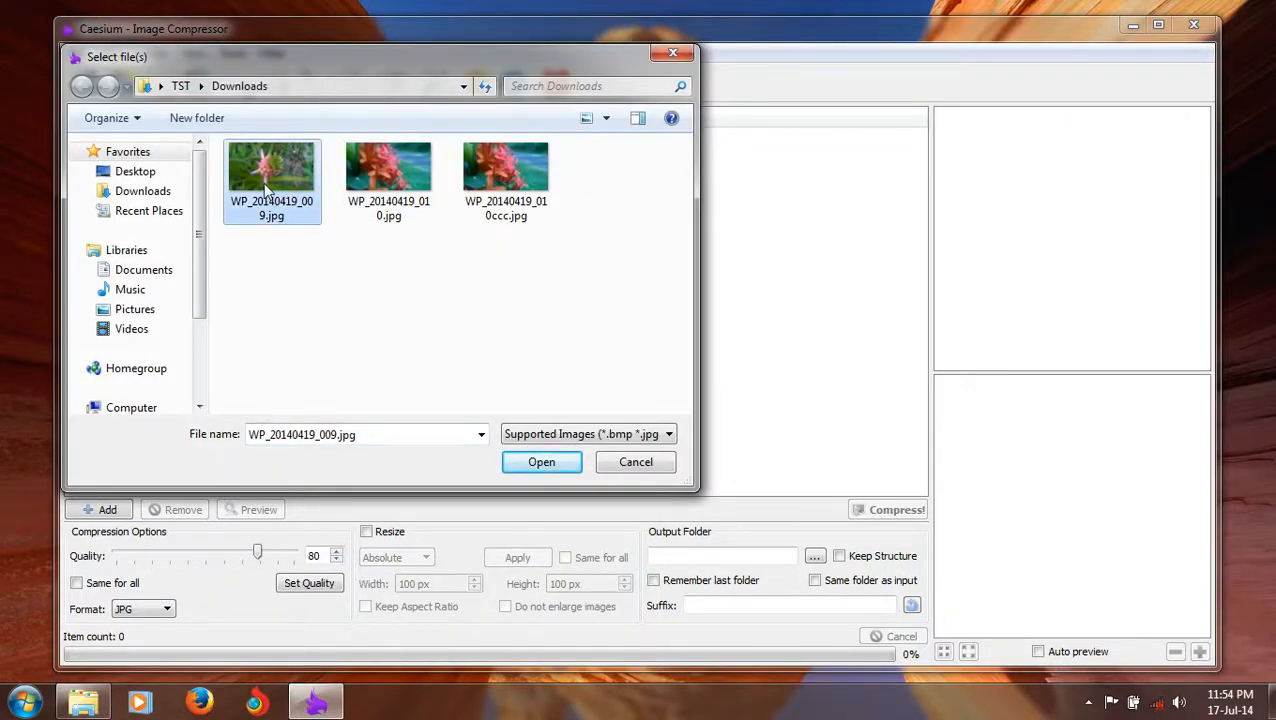
{"action": "mouse_move", "coordinate": [285, 155]}
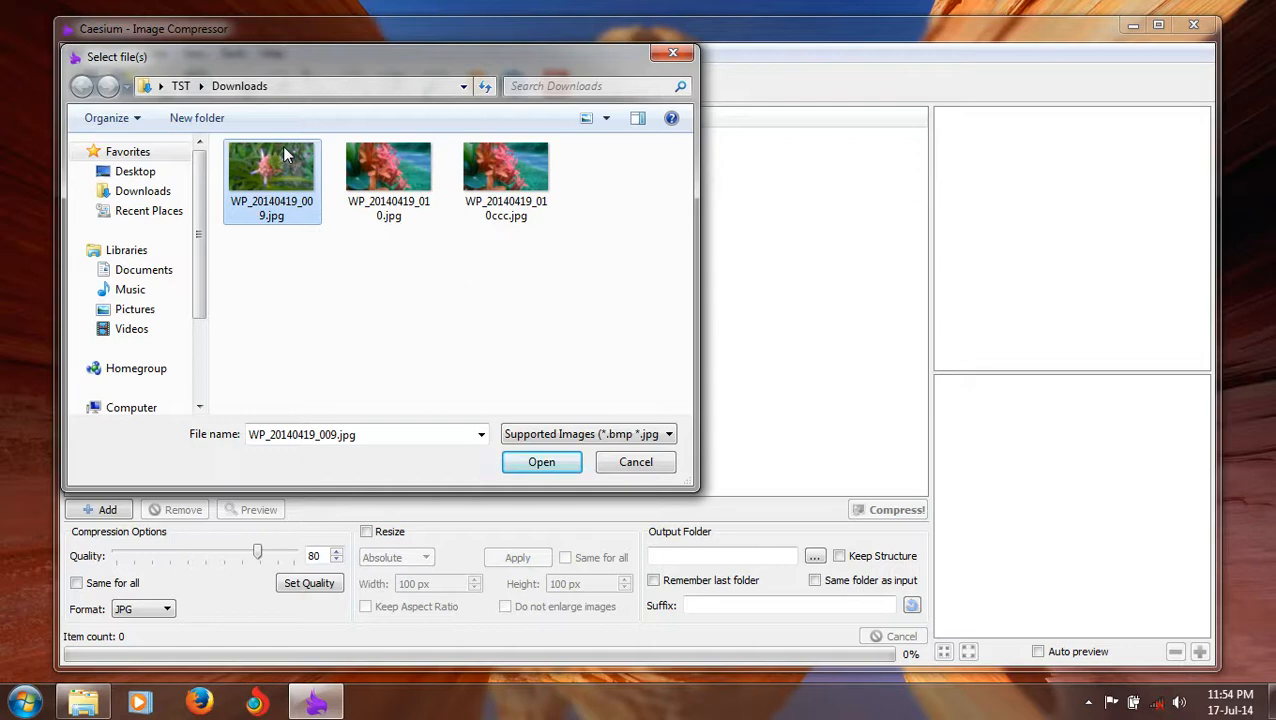
{"action": "mouse_move", "coordinate": [375, 501]}
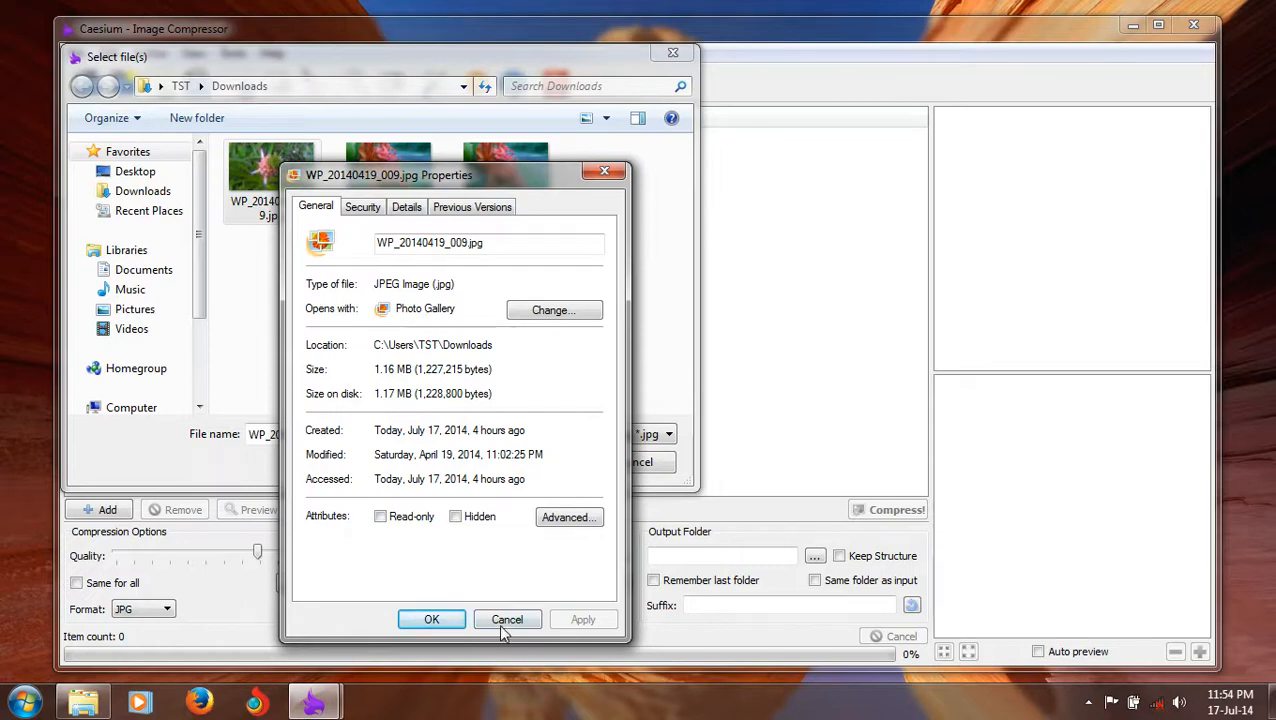
{"action": "left_click", "coordinate": [507, 619]}
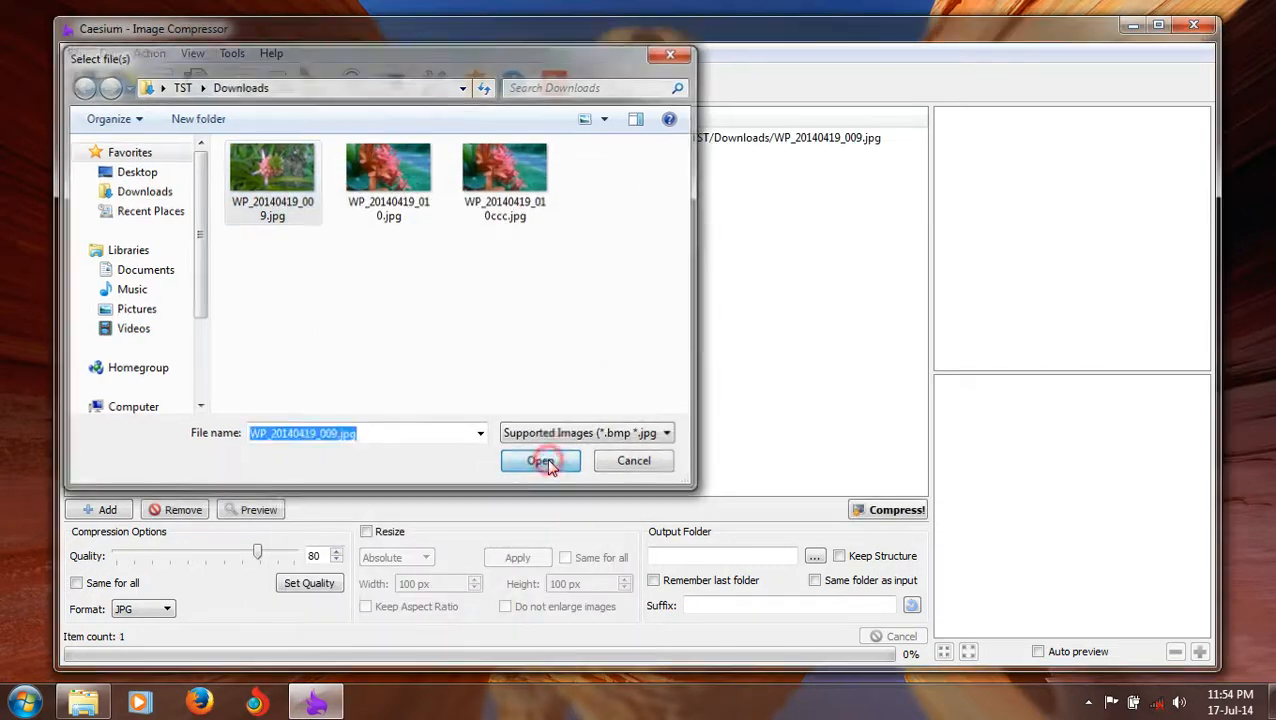
Add WP_20140419_009.jpg to the list and apply compression quality 90
{"action": "left_click", "coordinate": [540, 460]}
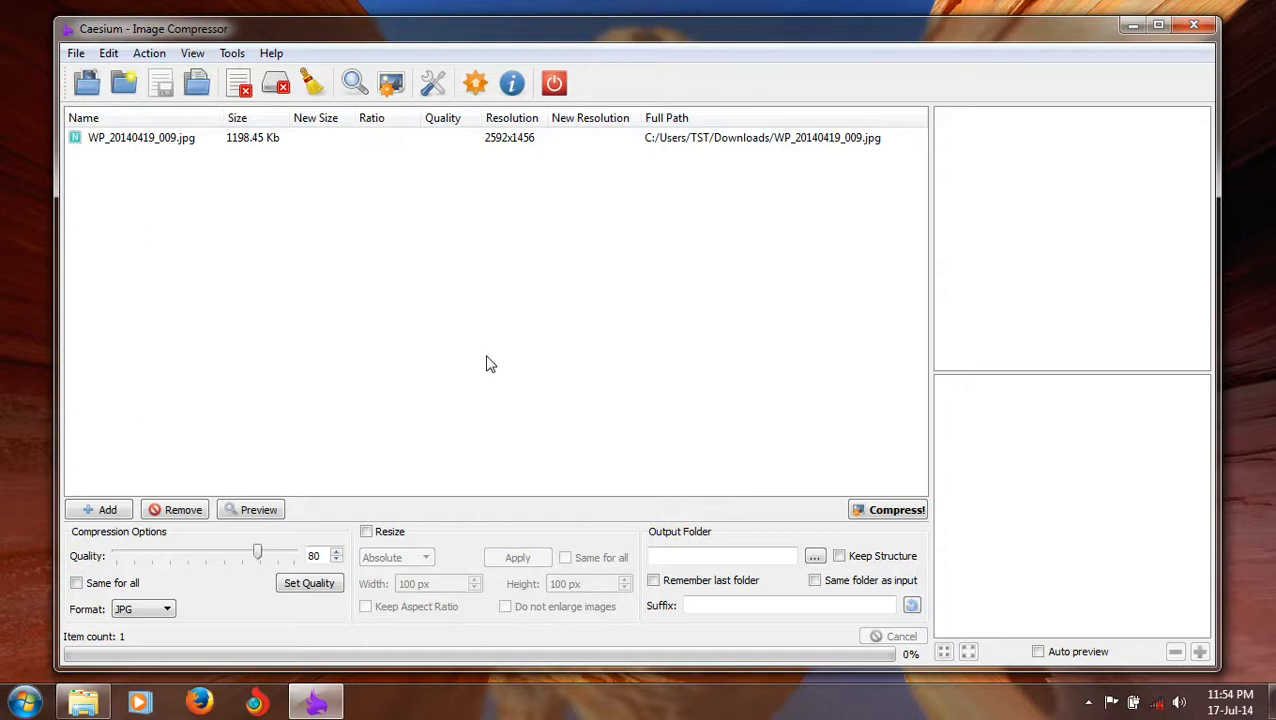
{"action": "left_click_drag", "start_coordinate": [257, 552], "coordinate": [261, 552]}
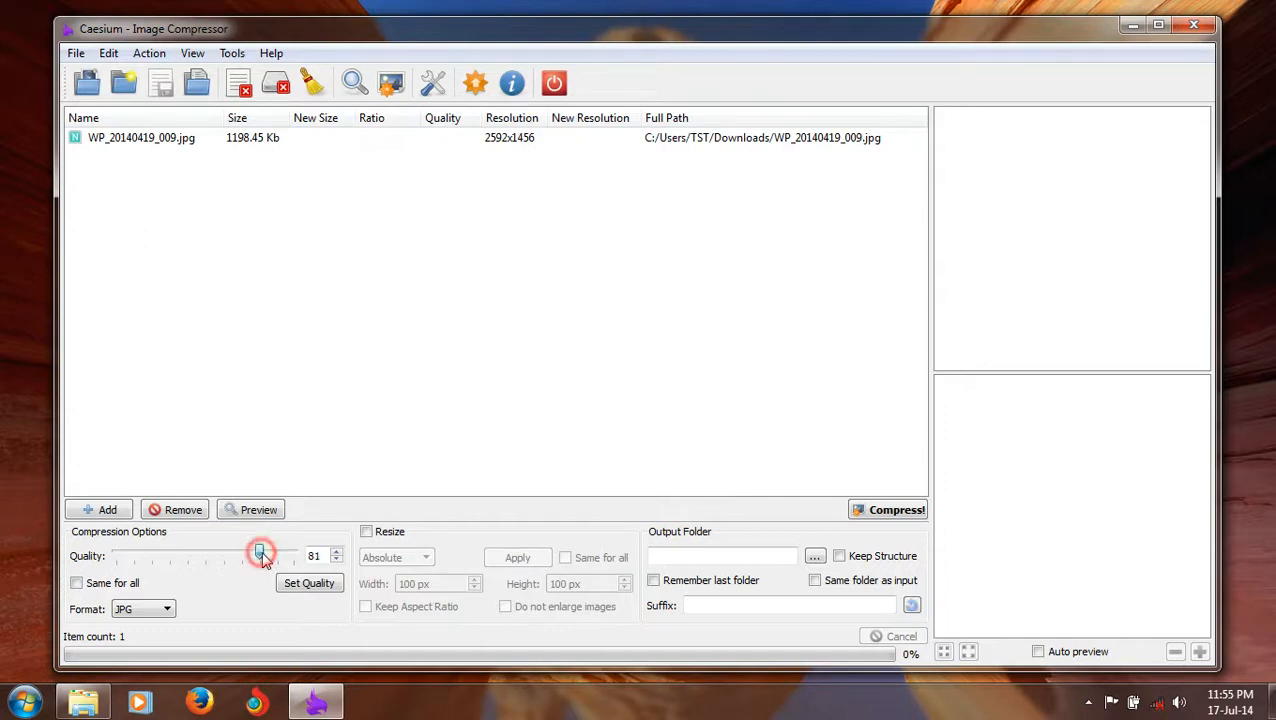
{"action": "left_click_drag", "start_coordinate": [260, 552], "coordinate": [275, 552]}
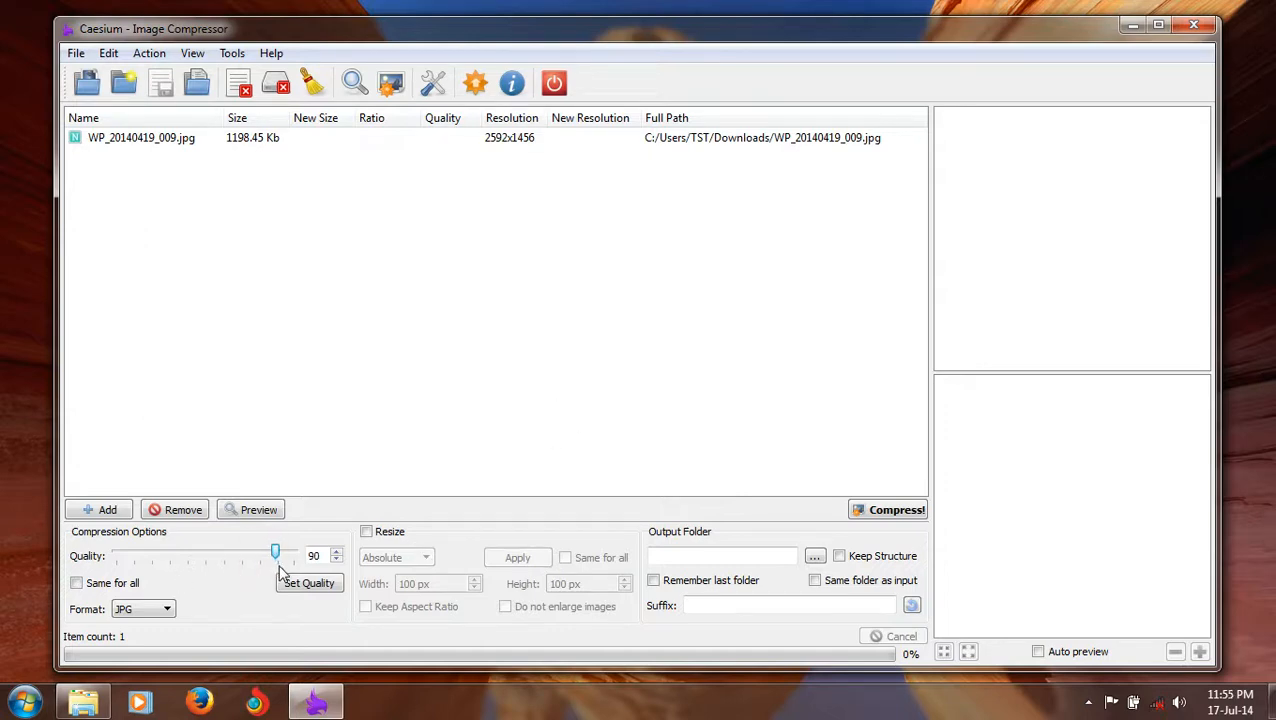
{"action": "left_click", "coordinate": [141, 137]}
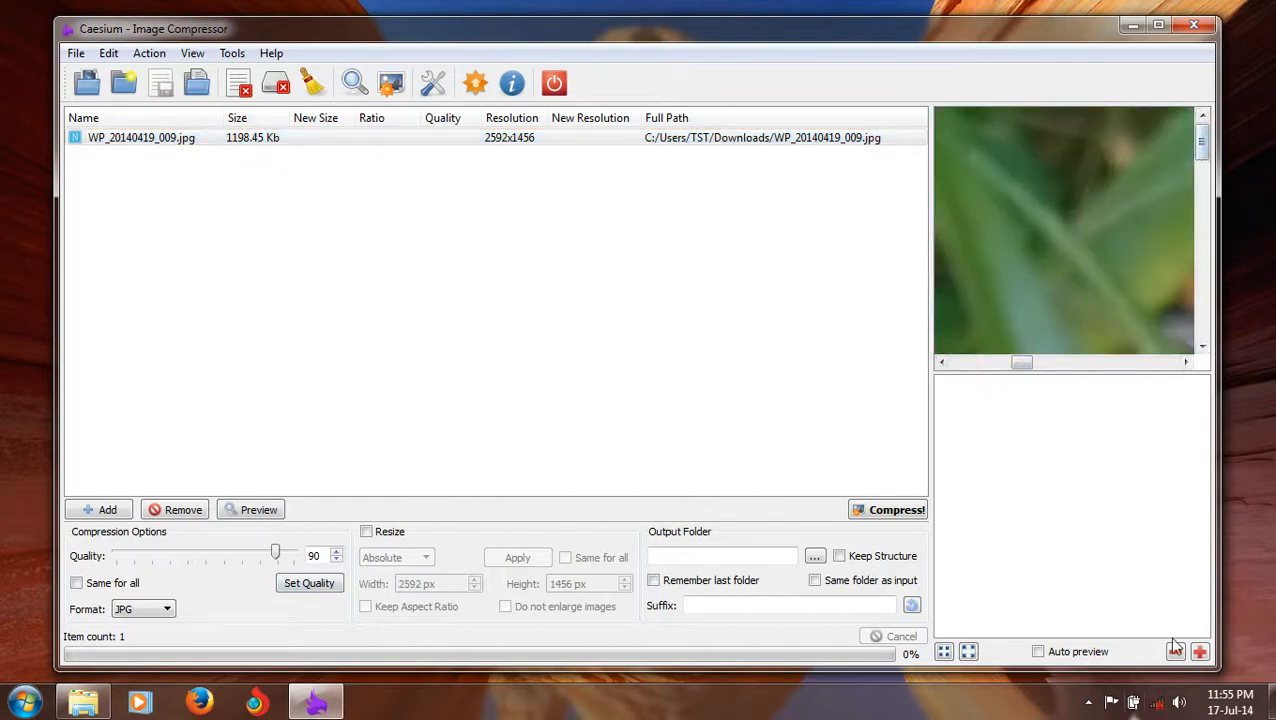
Zoom the preview out twice to show the whole pink flower photo
{"action": "left_click", "coordinate": [1177, 651]}
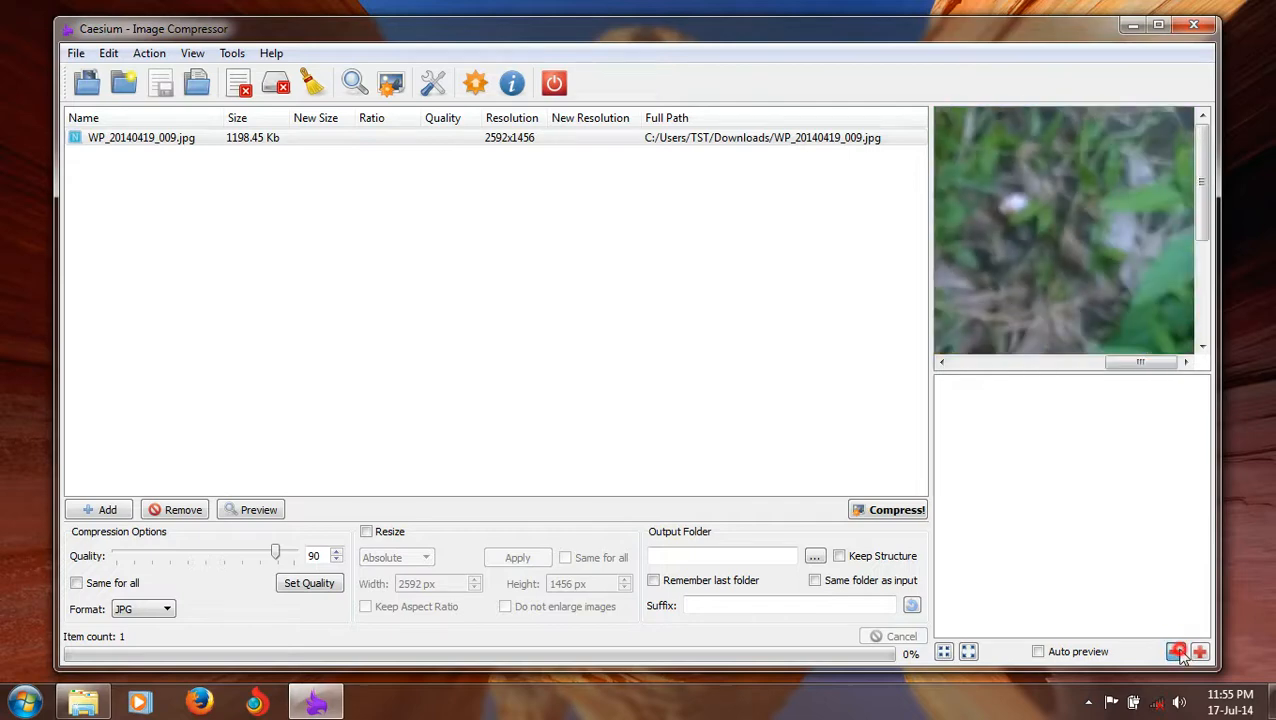
{"action": "left_click", "coordinate": [1176, 652]}
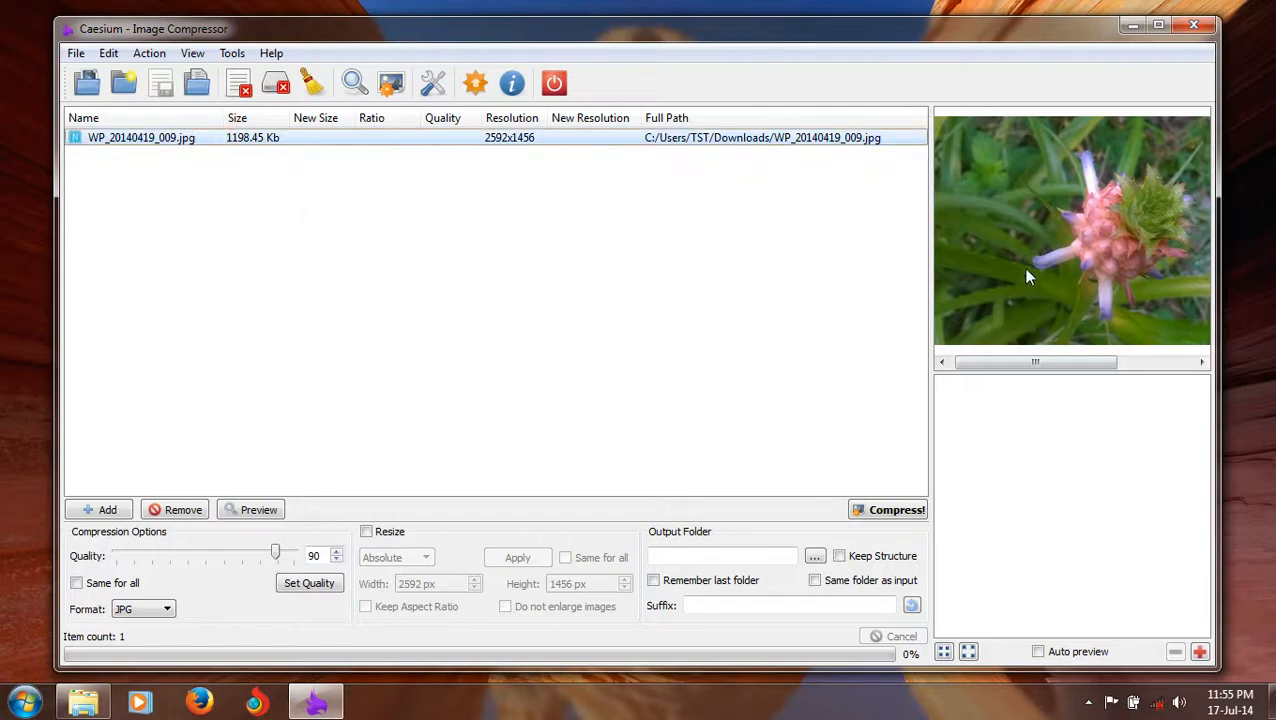
{"action": "mouse_move", "coordinate": [1060, 293]}
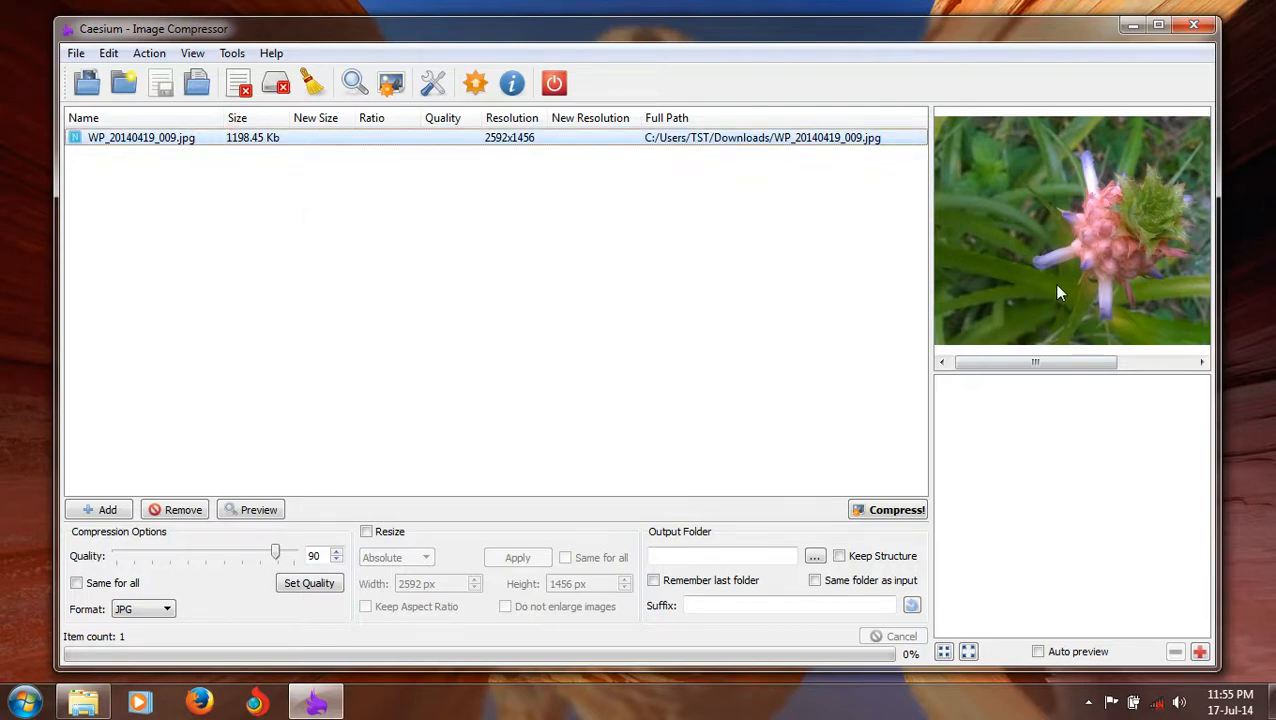
{"action": "mouse_move", "coordinate": [535, 652]}
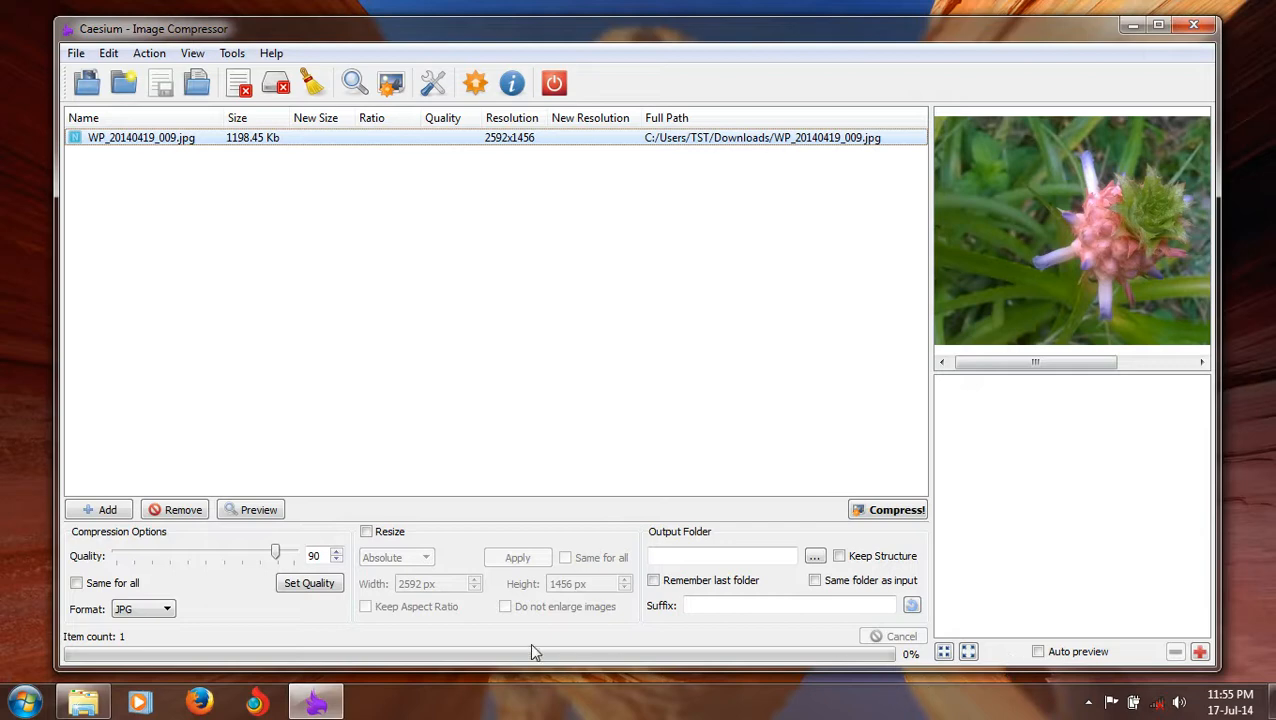
Keep JPG output and apply quality 93 to WP_20140419_009.jpg
{"action": "left_click", "coordinate": [143, 608]}
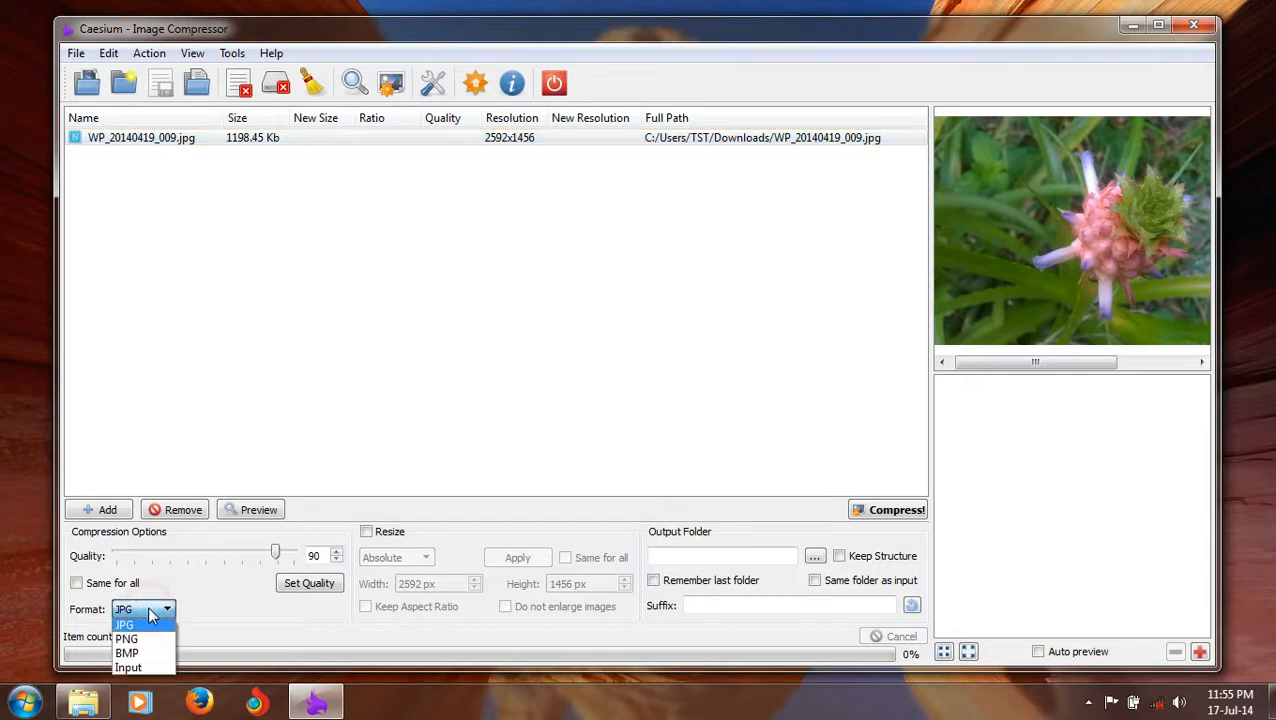
{"action": "left_click", "coordinate": [123, 624]}
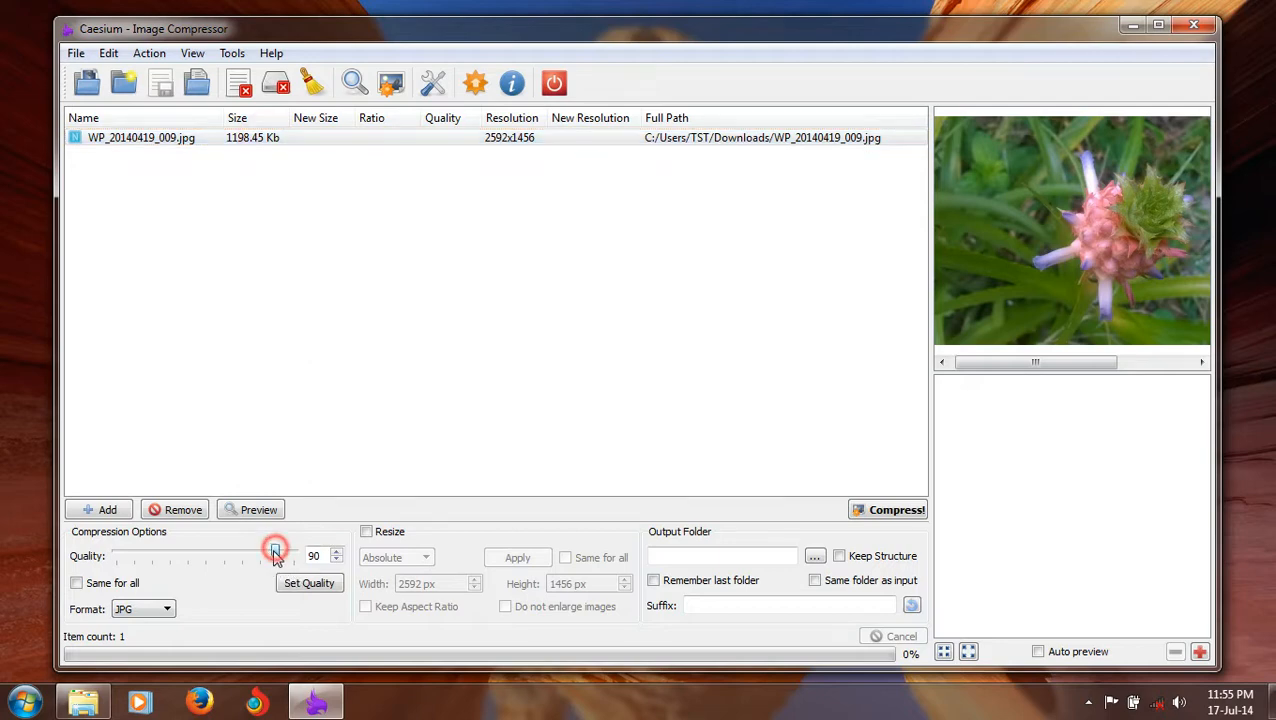
{"action": "left_click_drag", "start_coordinate": [275, 550], "coordinate": [281, 550]}
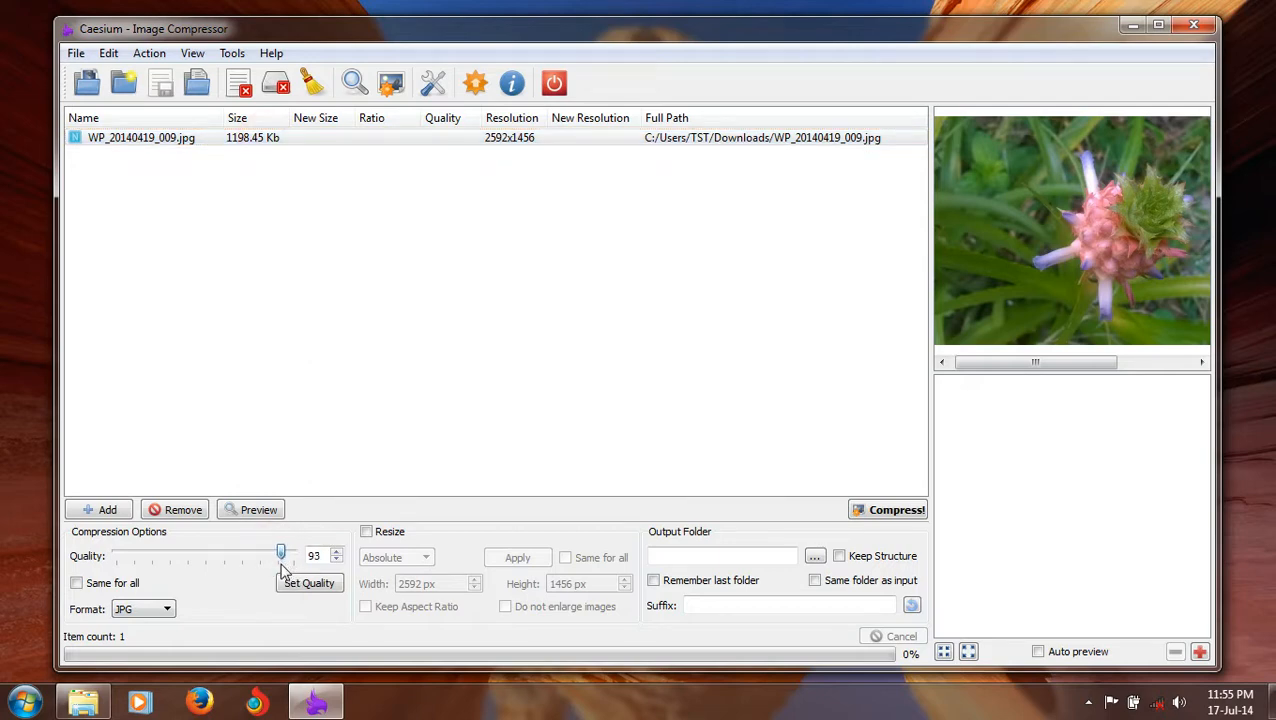
{"action": "left_click", "coordinate": [309, 583]}
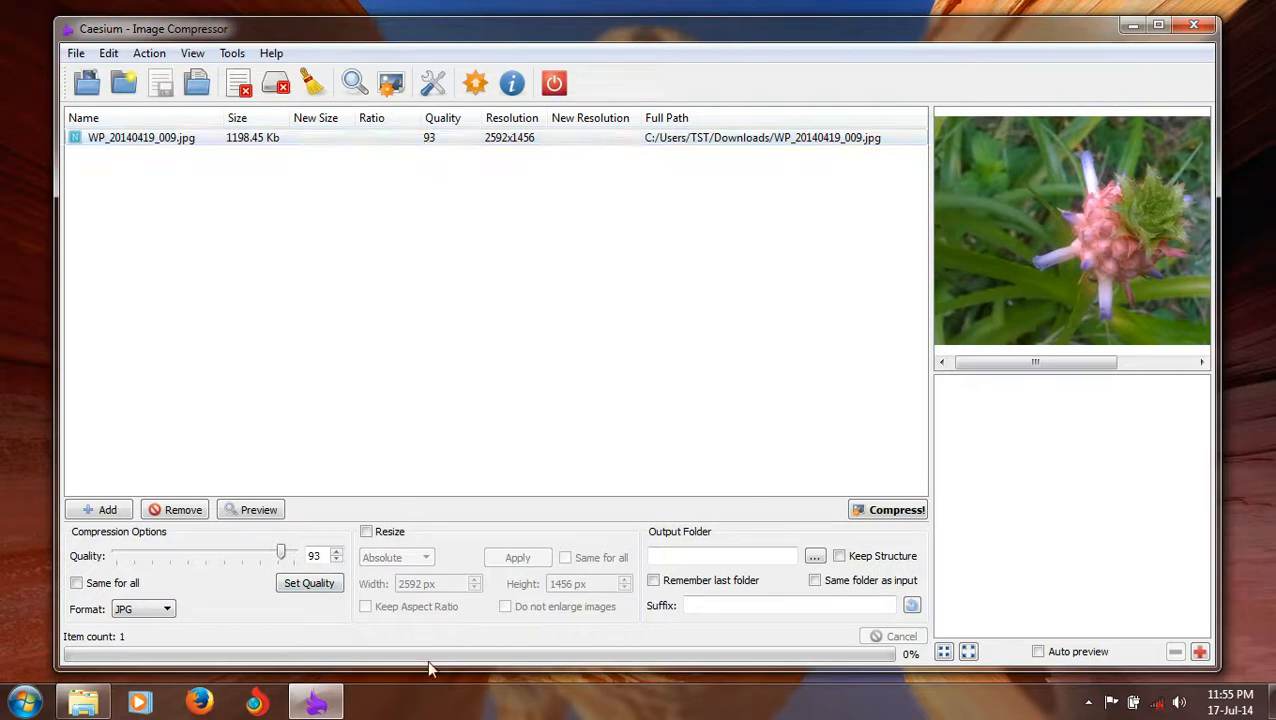
Enable resizing with Do not enlarge images at 2592x1456 and apply it
{"action": "left_click", "coordinate": [367, 531]}
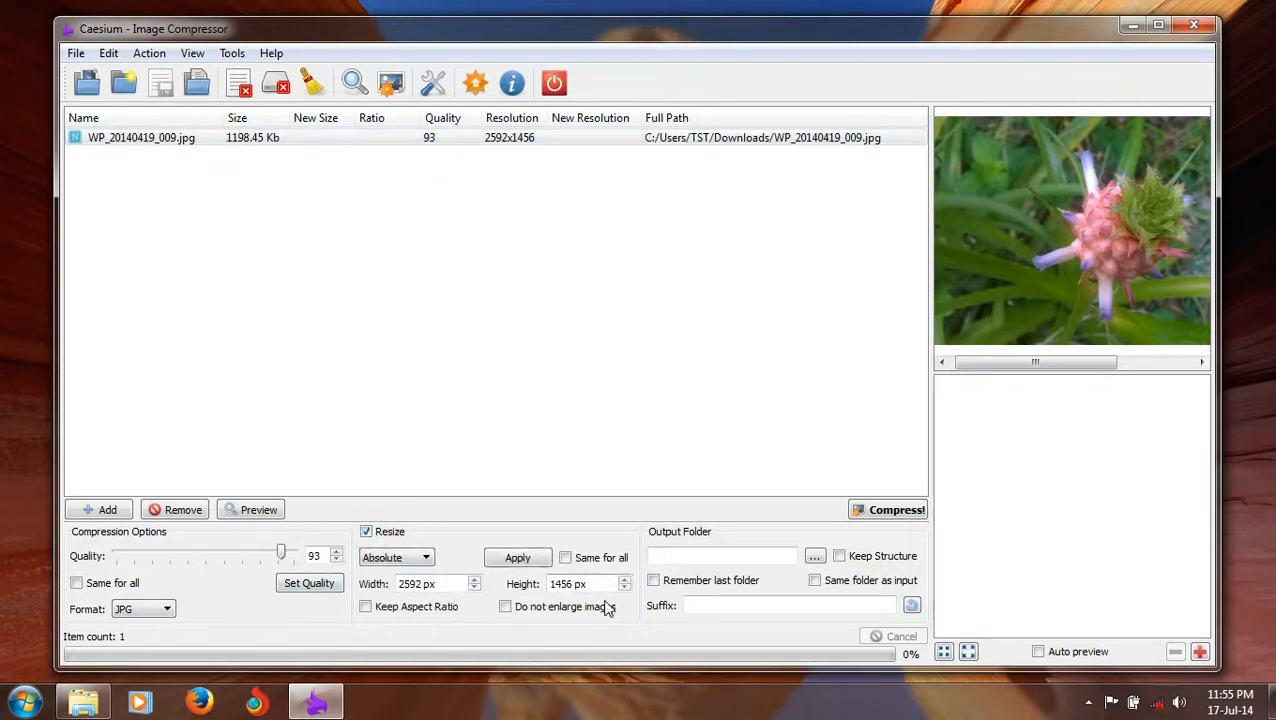
{"action": "left_click", "coordinate": [505, 606]}
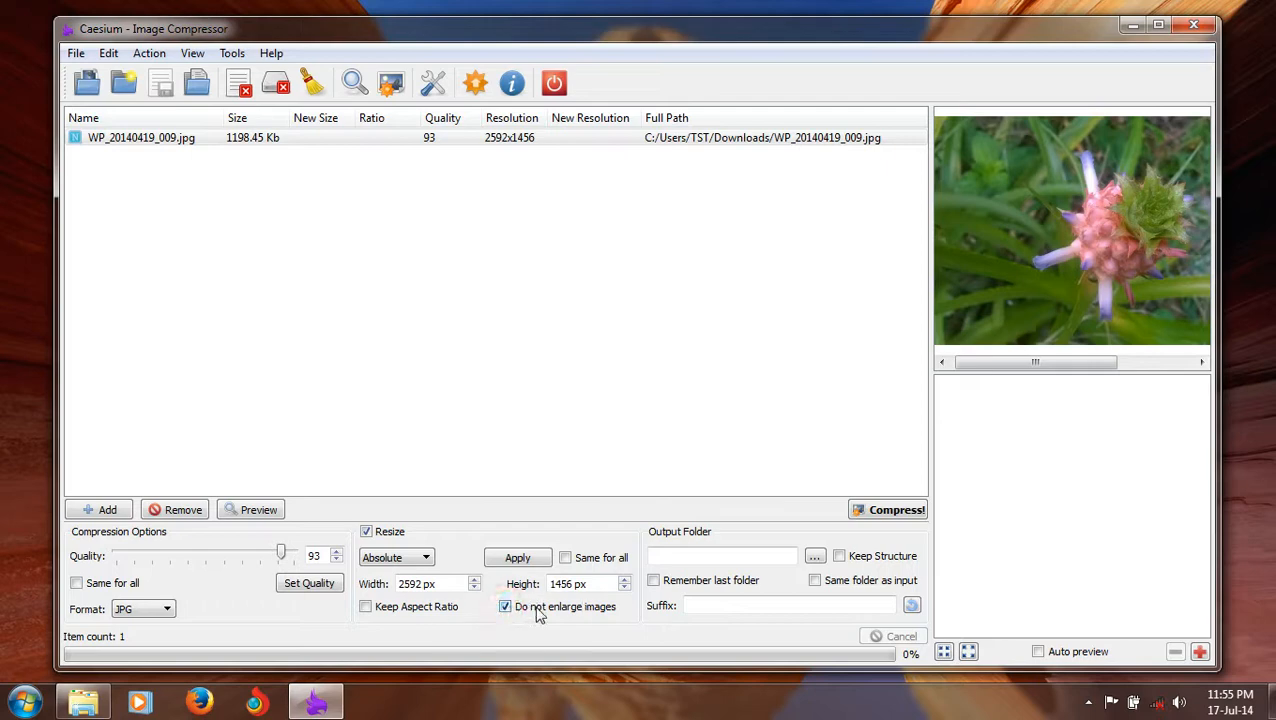
{"action": "left_click", "coordinate": [517, 557]}
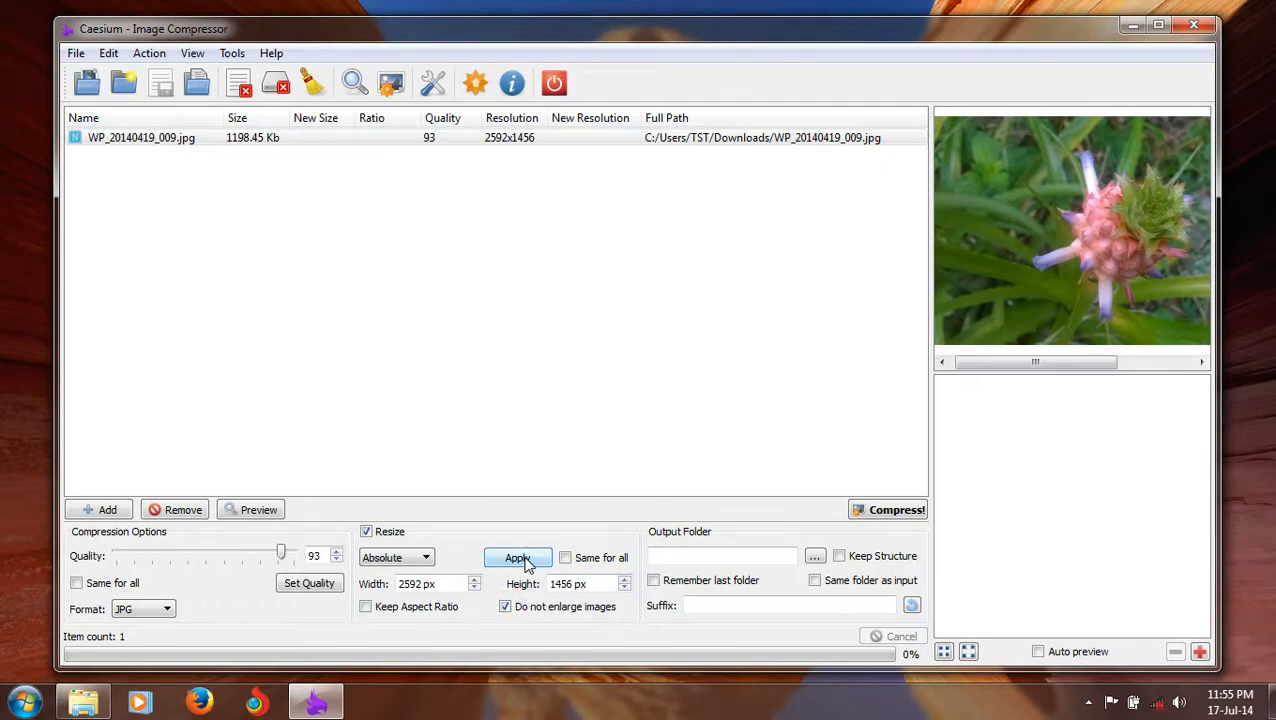
{"action": "left_click", "coordinate": [517, 557]}
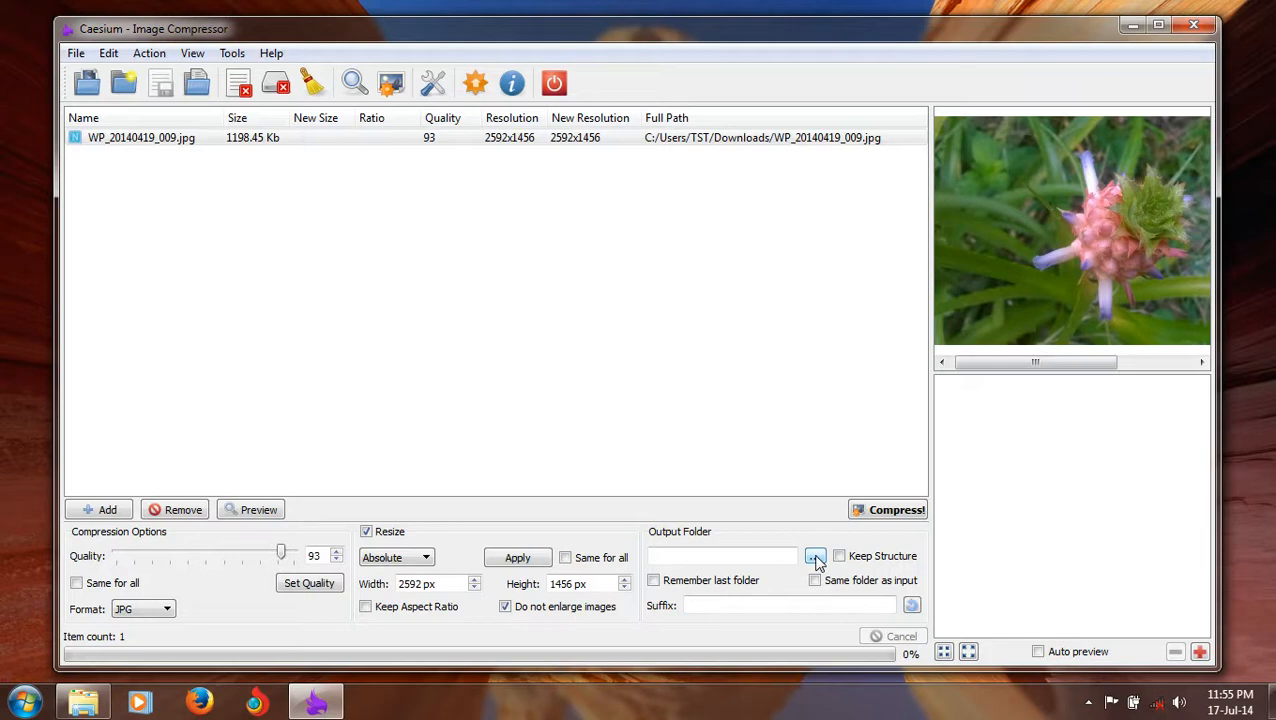
Set the output folder to C:/Users/TST/Downloads and the suffix to 'compressed'
{"action": "left_click", "coordinate": [815, 556]}
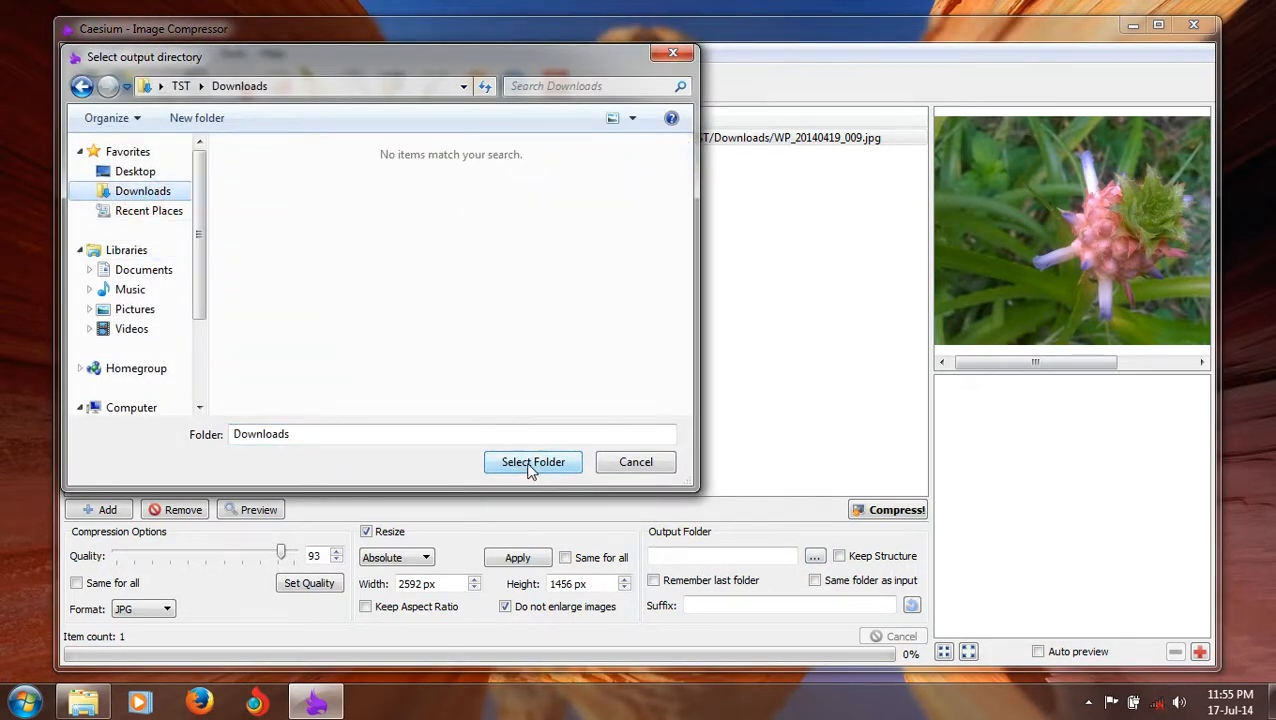
{"action": "left_click", "coordinate": [533, 461]}
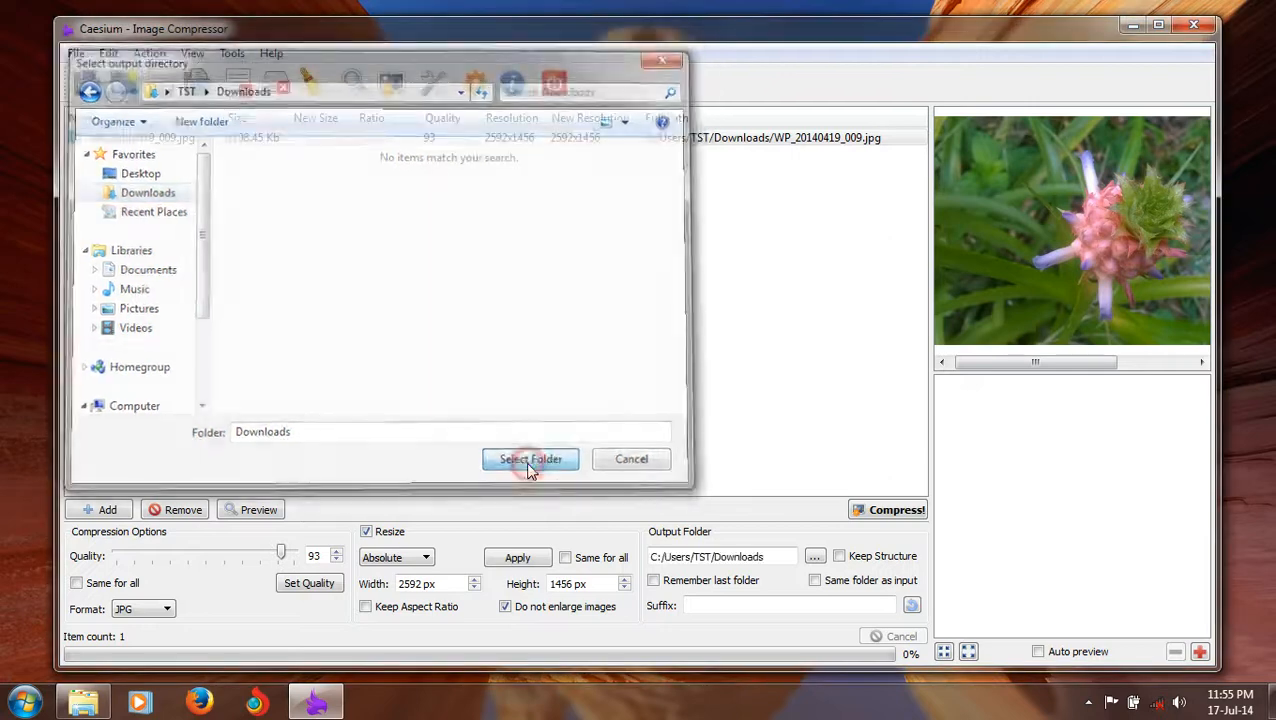
{"action": "left_click", "coordinate": [529, 458]}
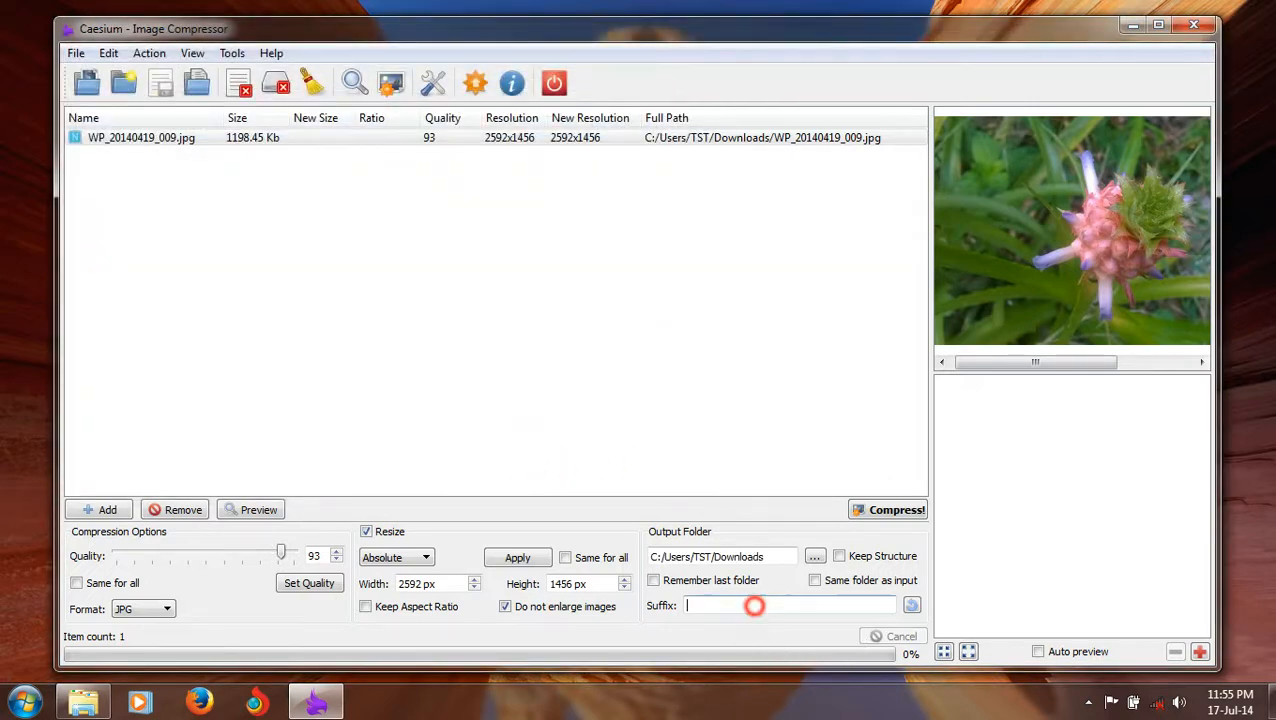
{"action": "type", "text": "com"}
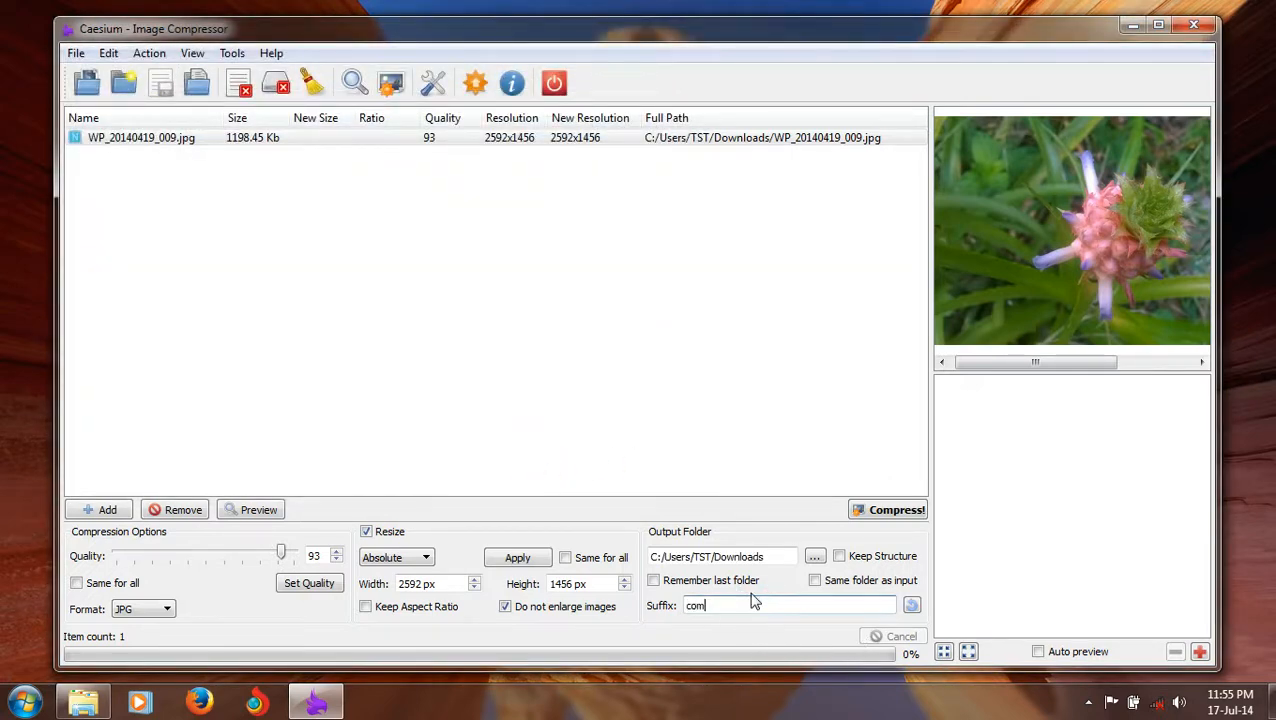
{"action": "type", "text": "pressed"}
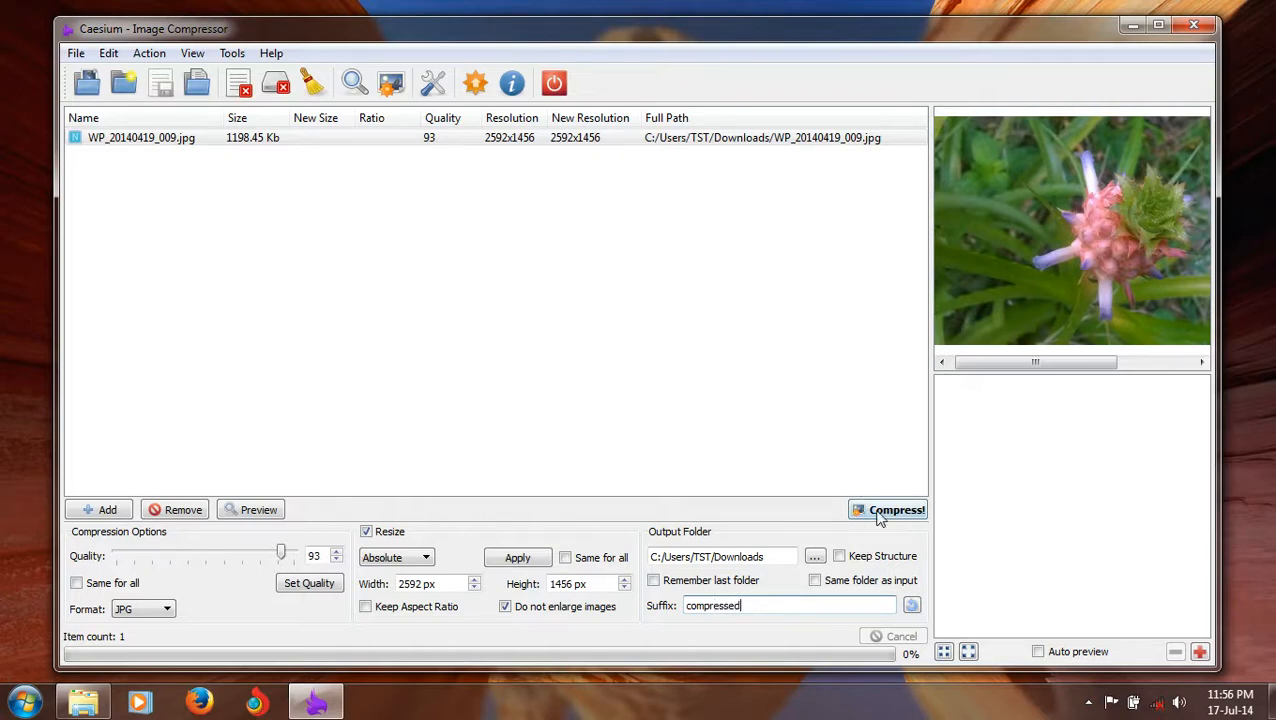
{"action": "mouse_move", "coordinate": [735, 628]}
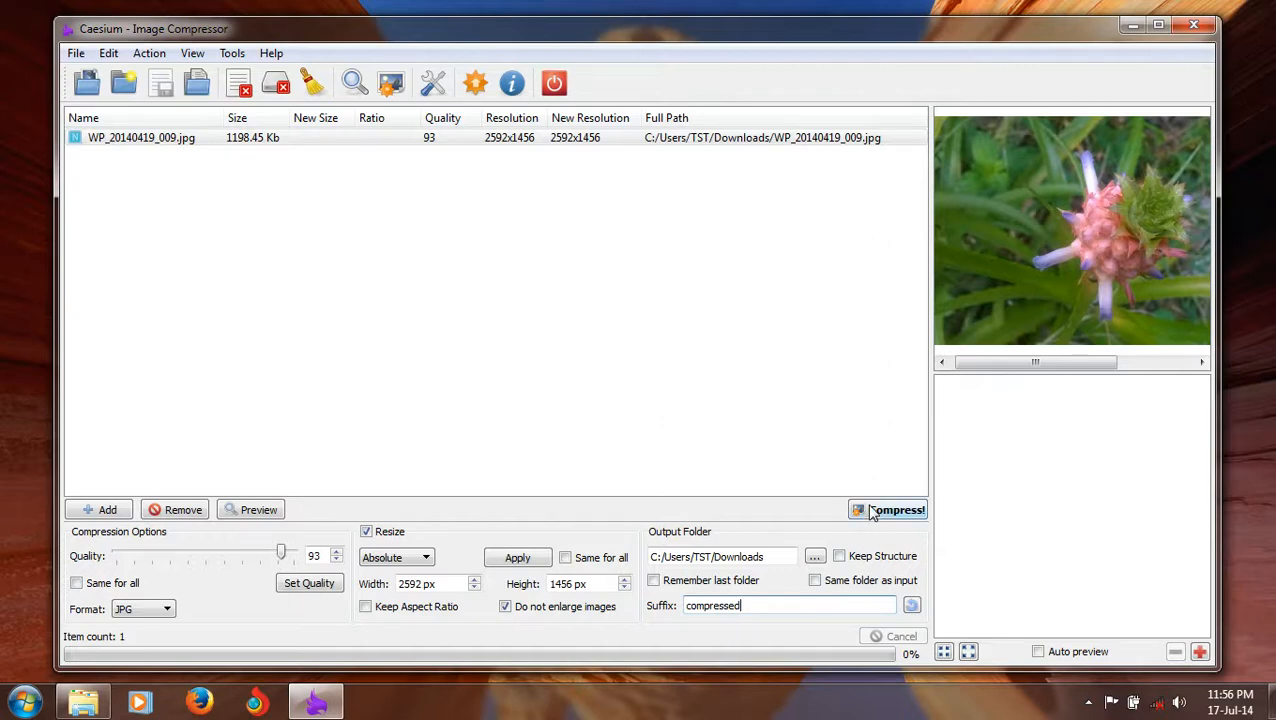
Compress the photo to 1087.20 Kb (-10%) and dismiss the summary
{"action": "left_click", "coordinate": [888, 510]}
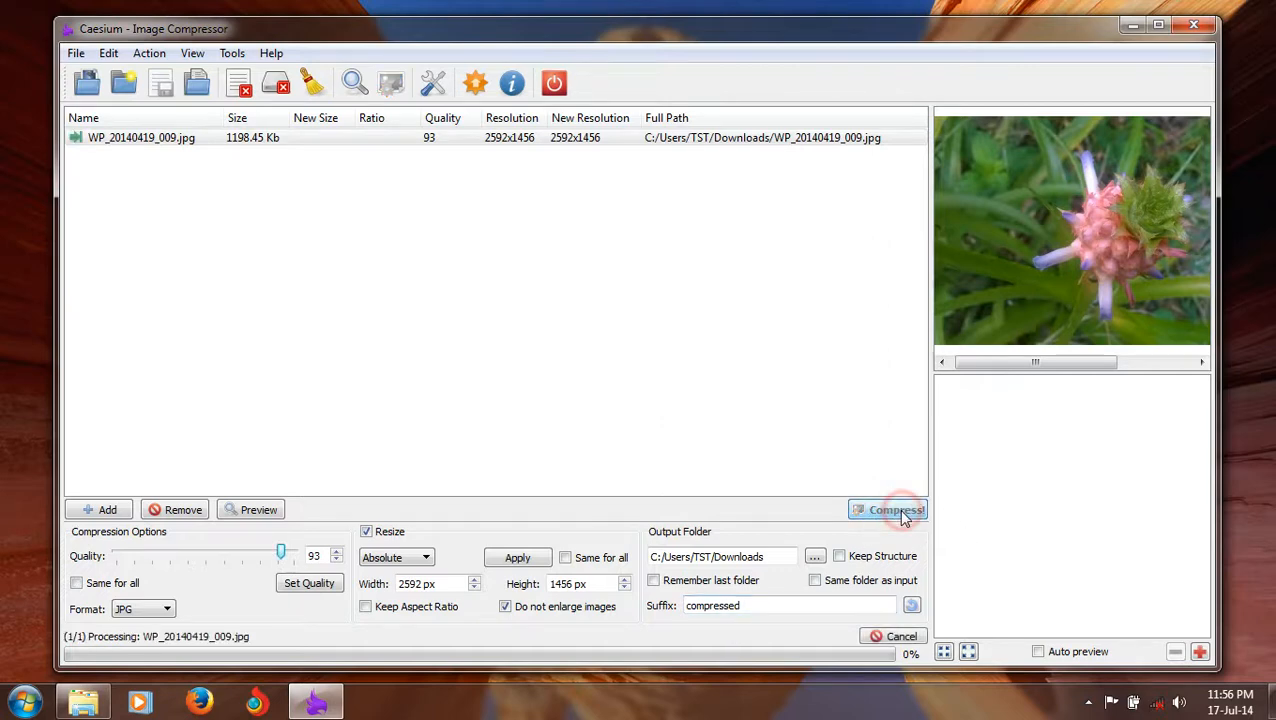
{"action": "left_click", "coordinate": [888, 510]}
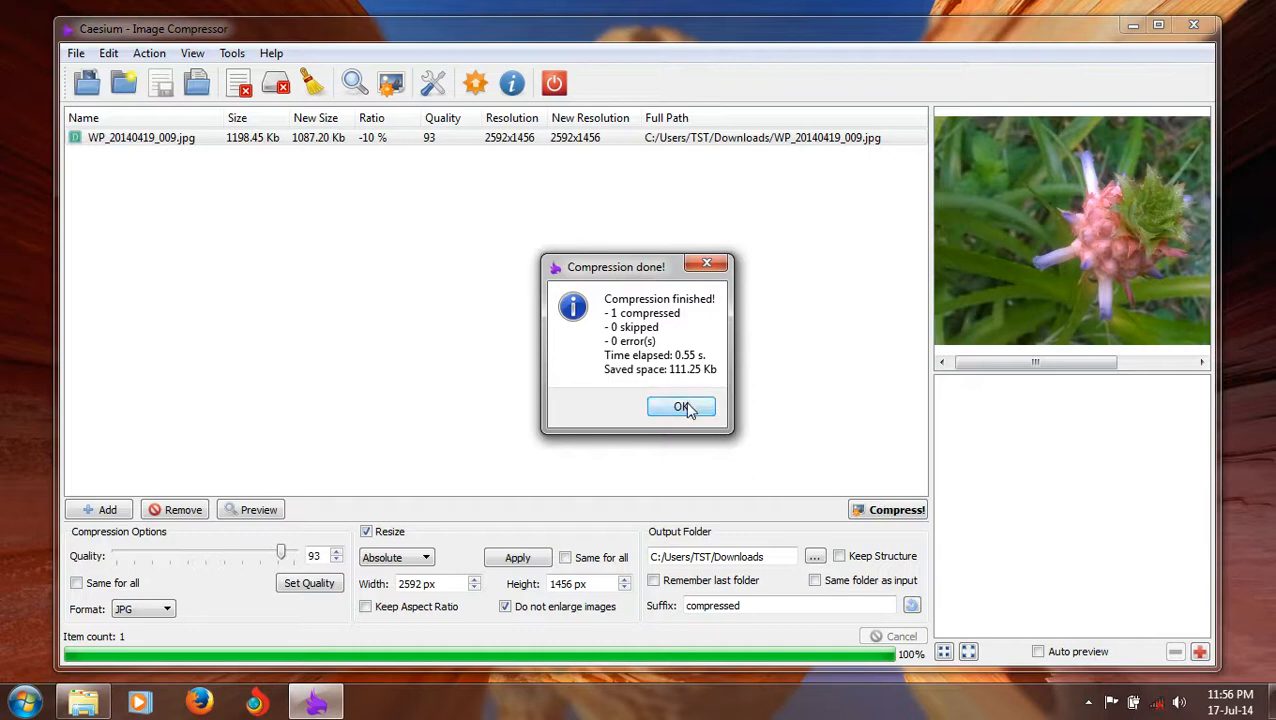
{"action": "left_click", "coordinate": [681, 407]}
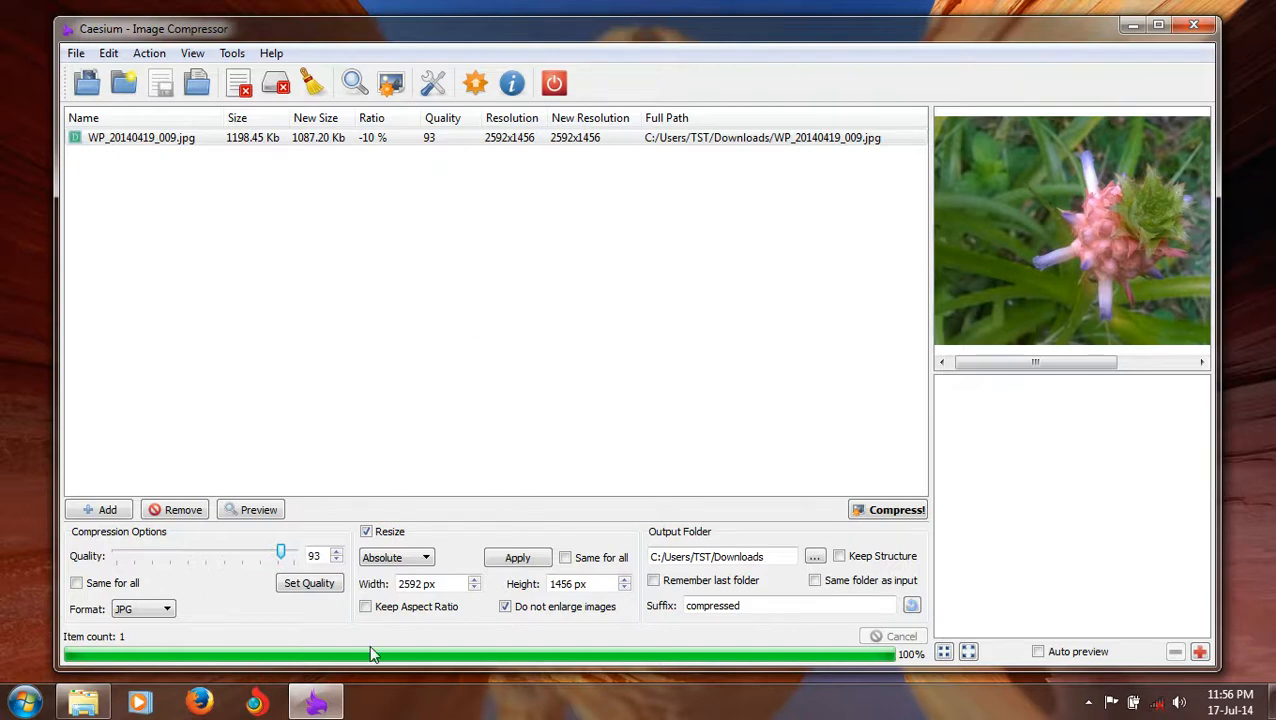
{"action": "mouse_move", "coordinate": [258, 698]}
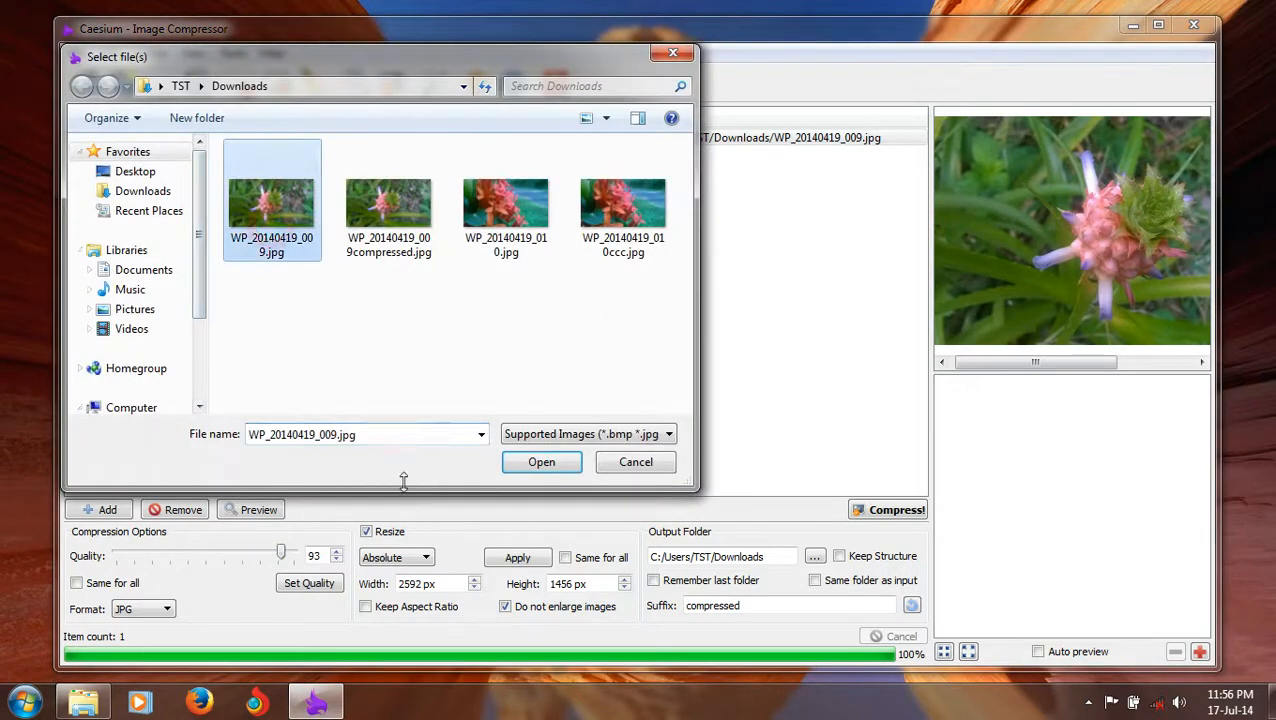
Close the file picker and apply compression quality 84 to the photo
{"action": "left_click", "coordinate": [541, 461]}
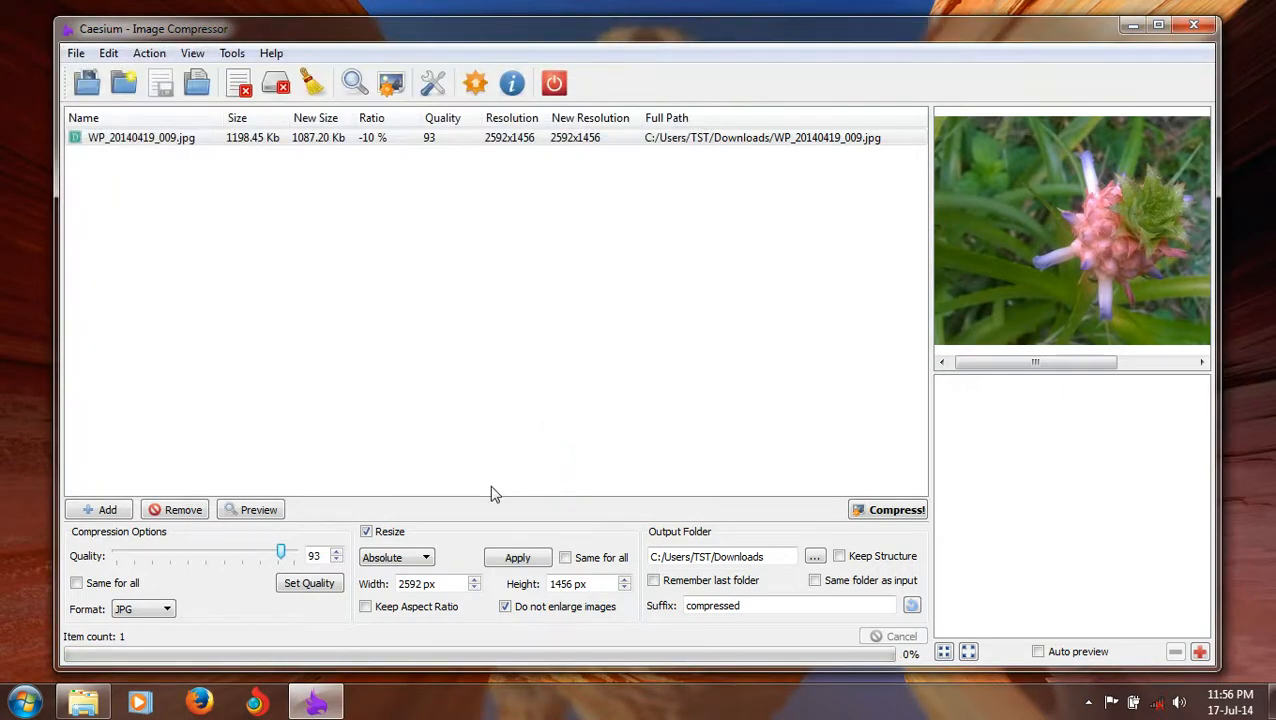
{"action": "left_click_drag", "start_coordinate": [281, 552], "coordinate": [267, 555]}
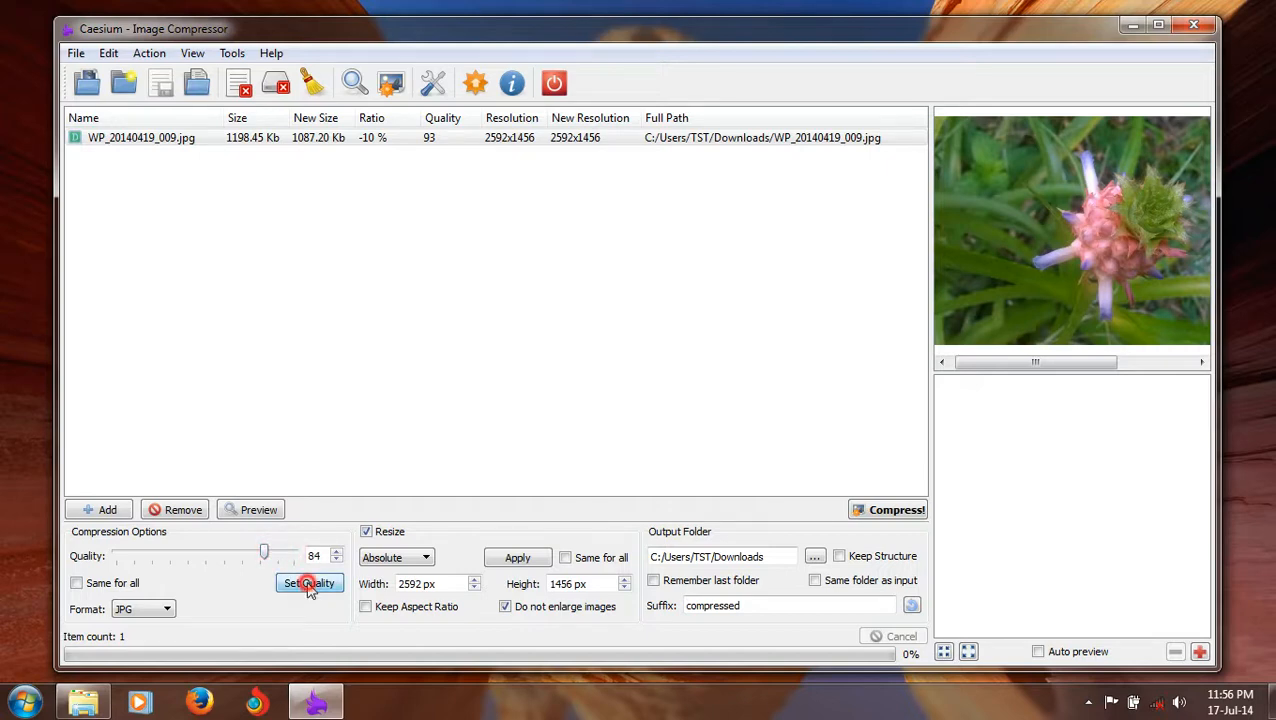
{"action": "left_click", "coordinate": [309, 583]}
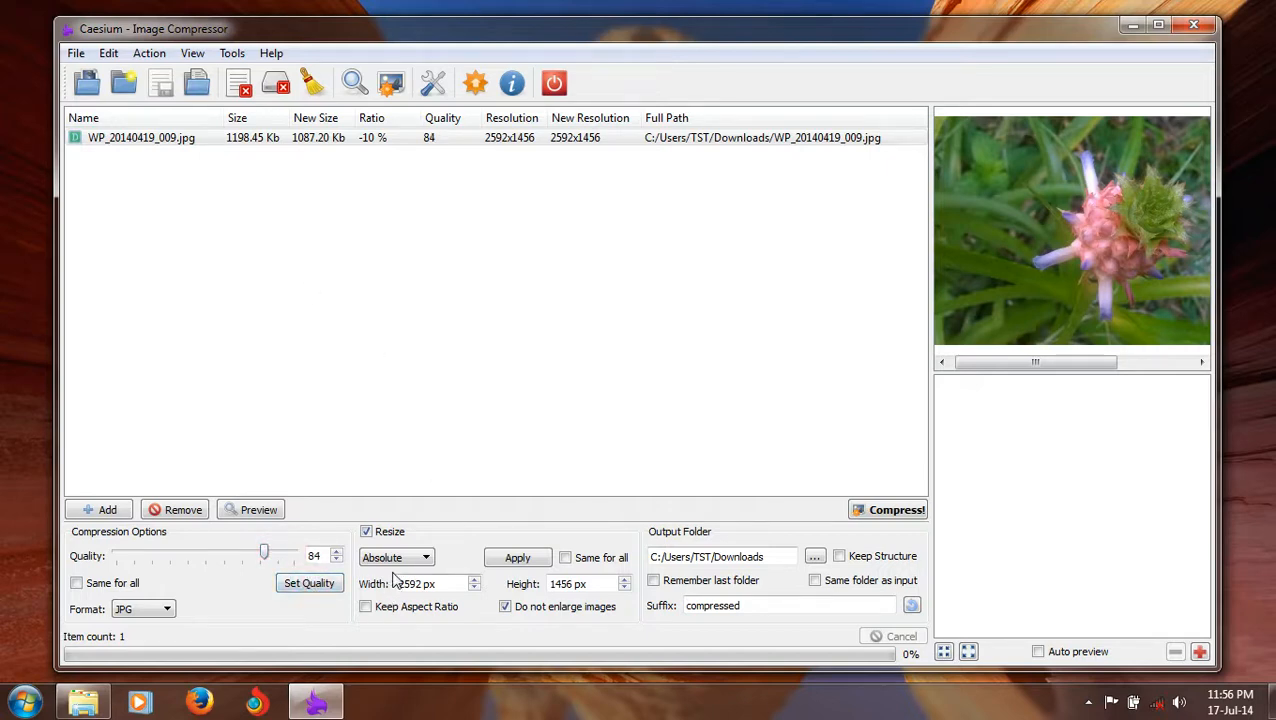
{"action": "left_click", "coordinate": [517, 557]}
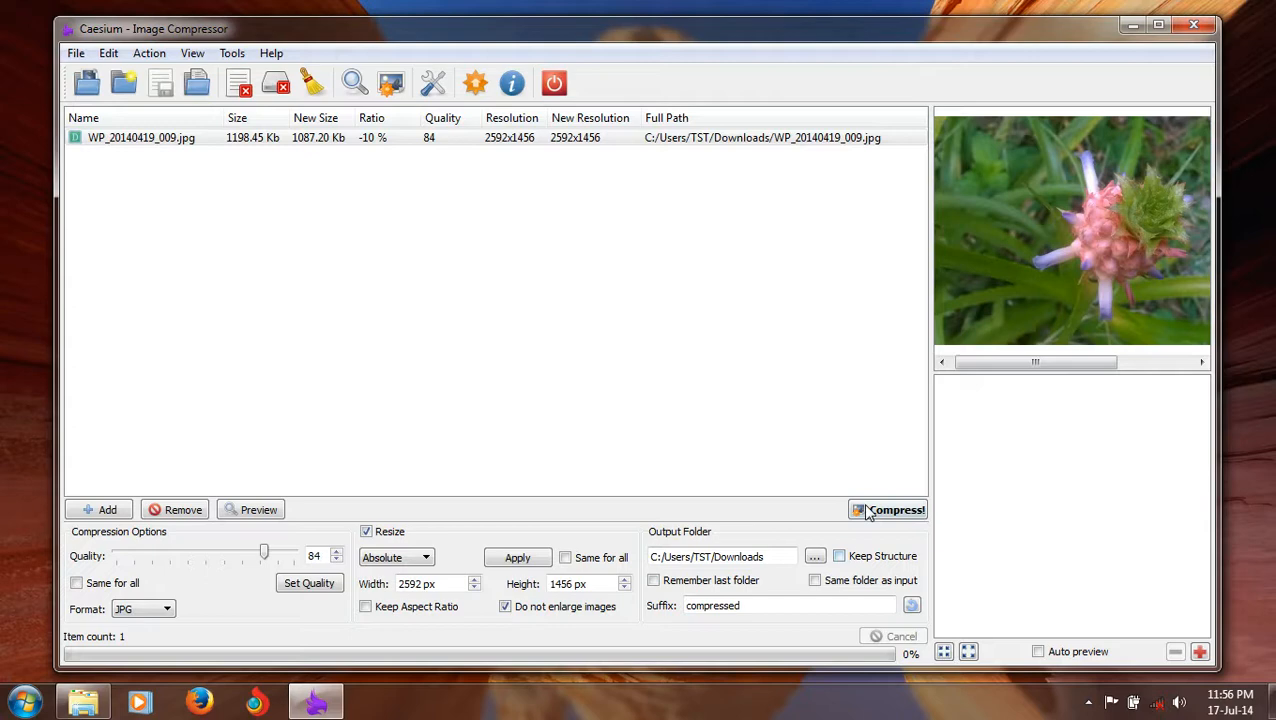
Recompress to 568.28 Kb (-53%) and select the 568 KB compressed copy in Downloads
{"action": "left_click", "coordinate": [895, 509]}
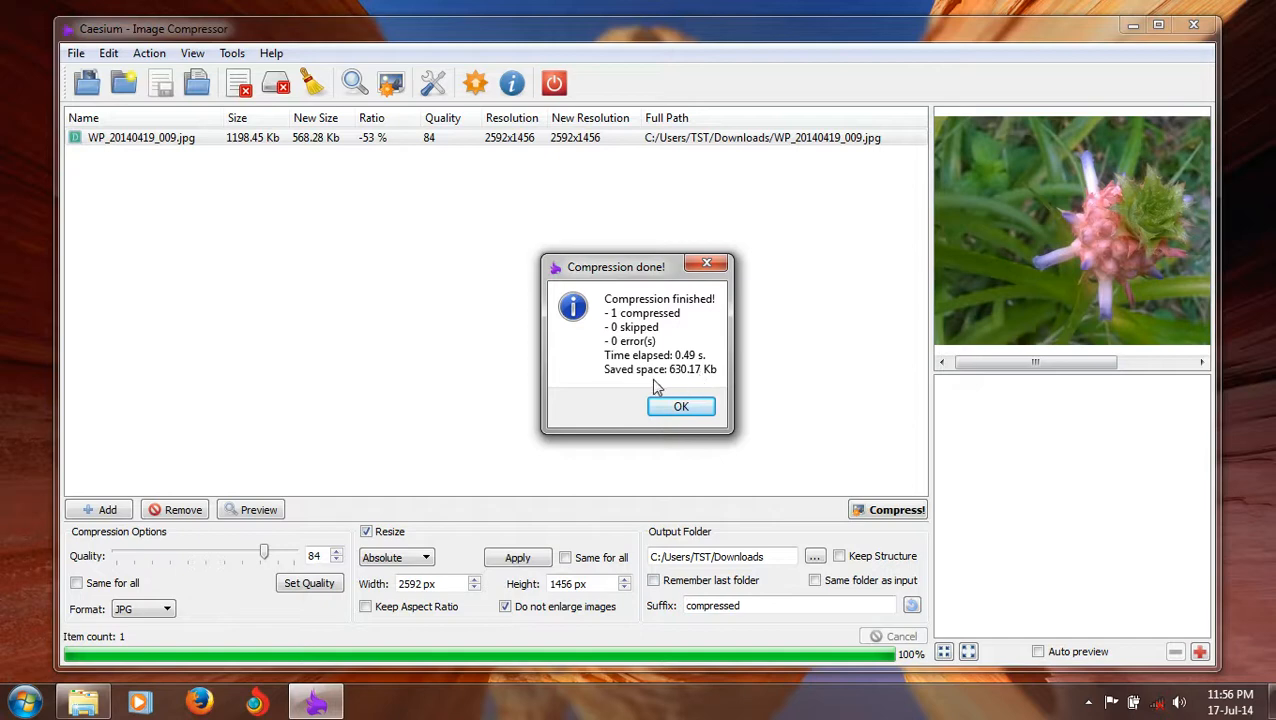
{"action": "left_click", "coordinate": [680, 406]}
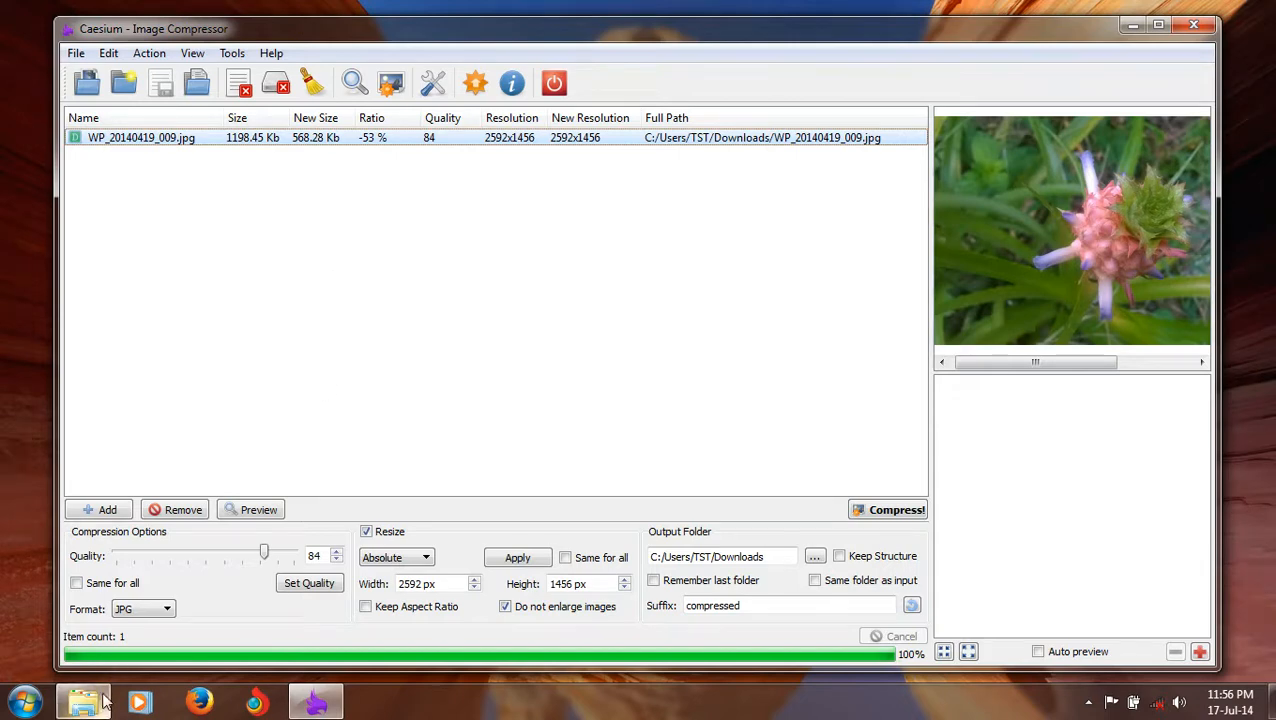
{"action": "left_click", "coordinate": [84, 701]}
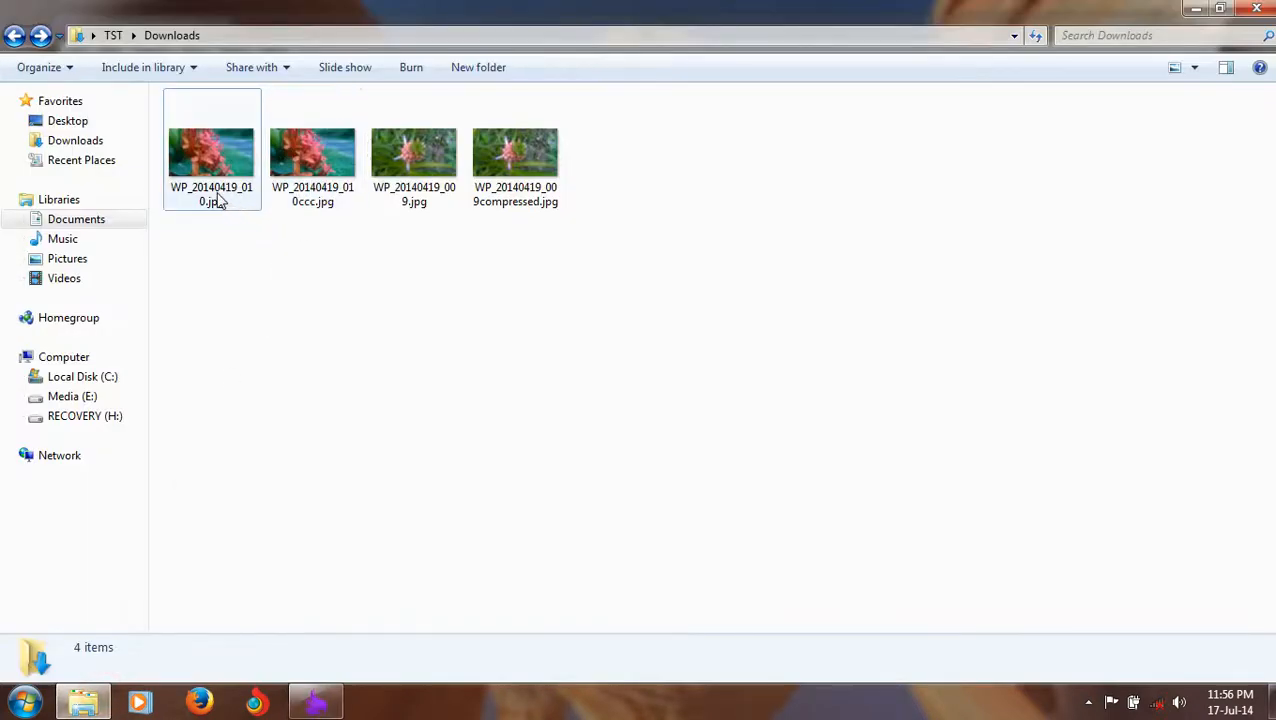
{"action": "left_click", "coordinate": [515, 150]}
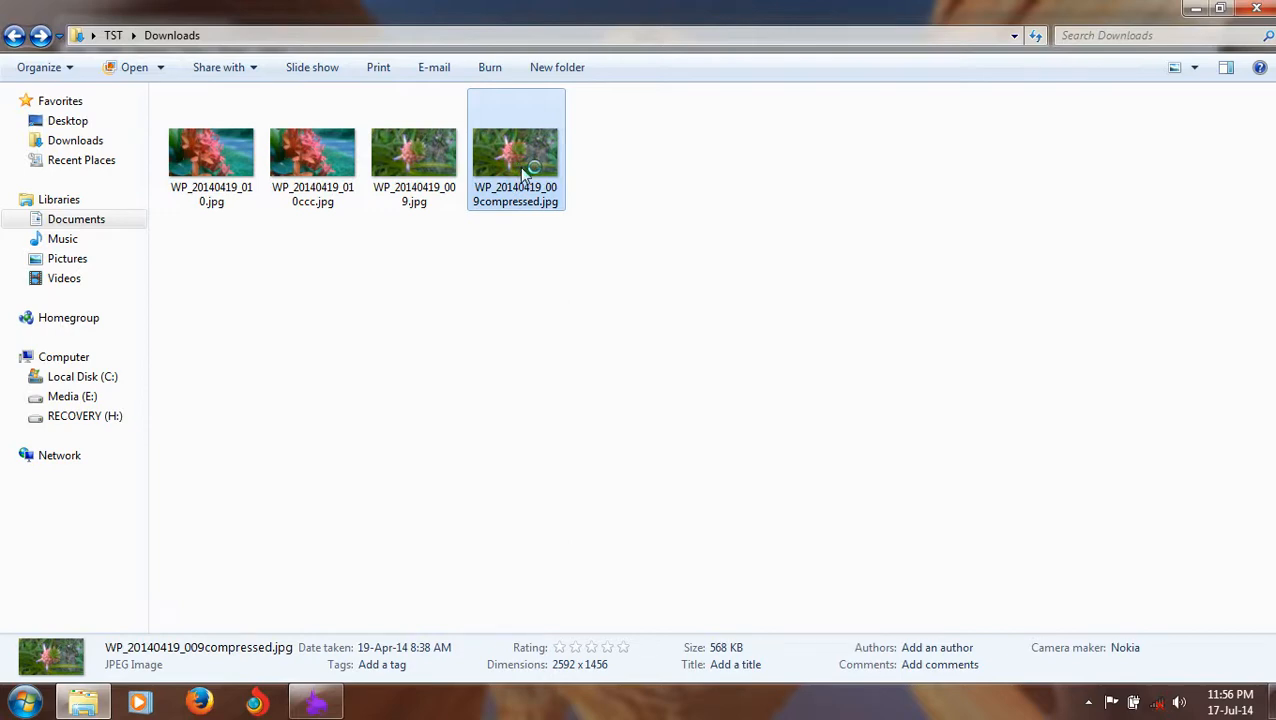
View WP_20140419_009compressed.jpg in Photo Gallery, step to the original and back
{"action": "double_click", "coordinate": [515, 152]}
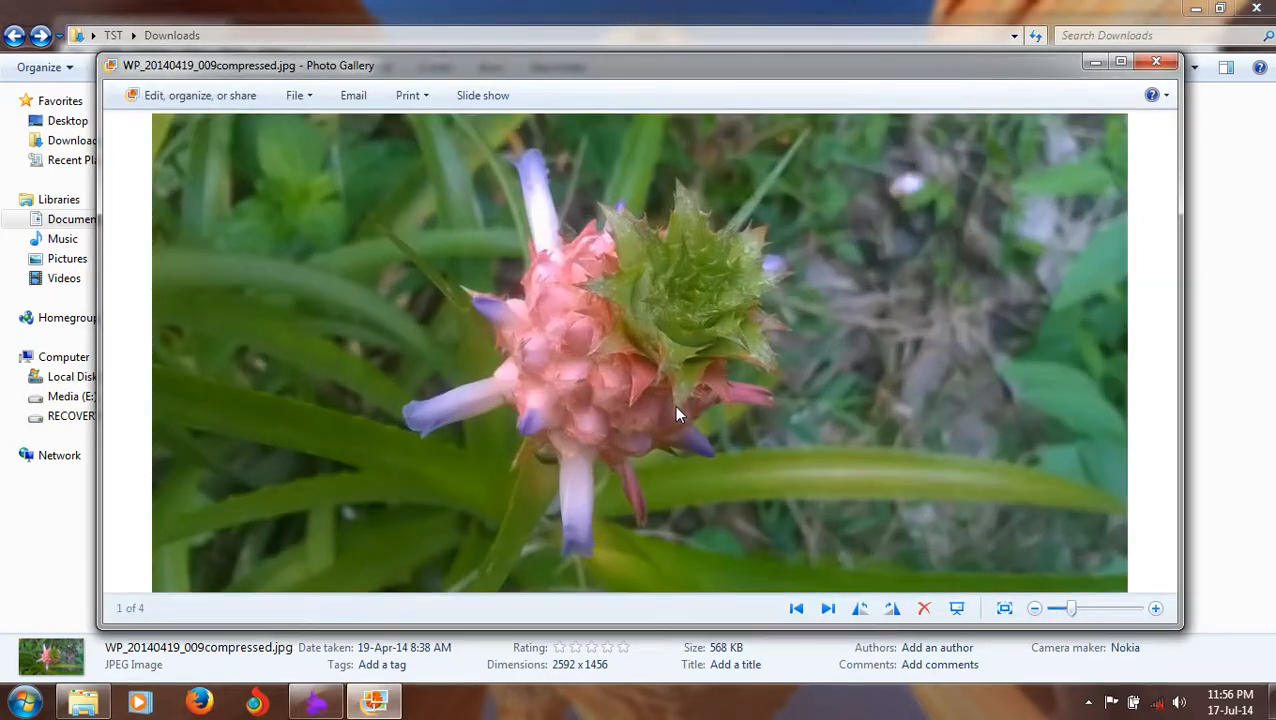
{"action": "left_click", "coordinate": [828, 608]}
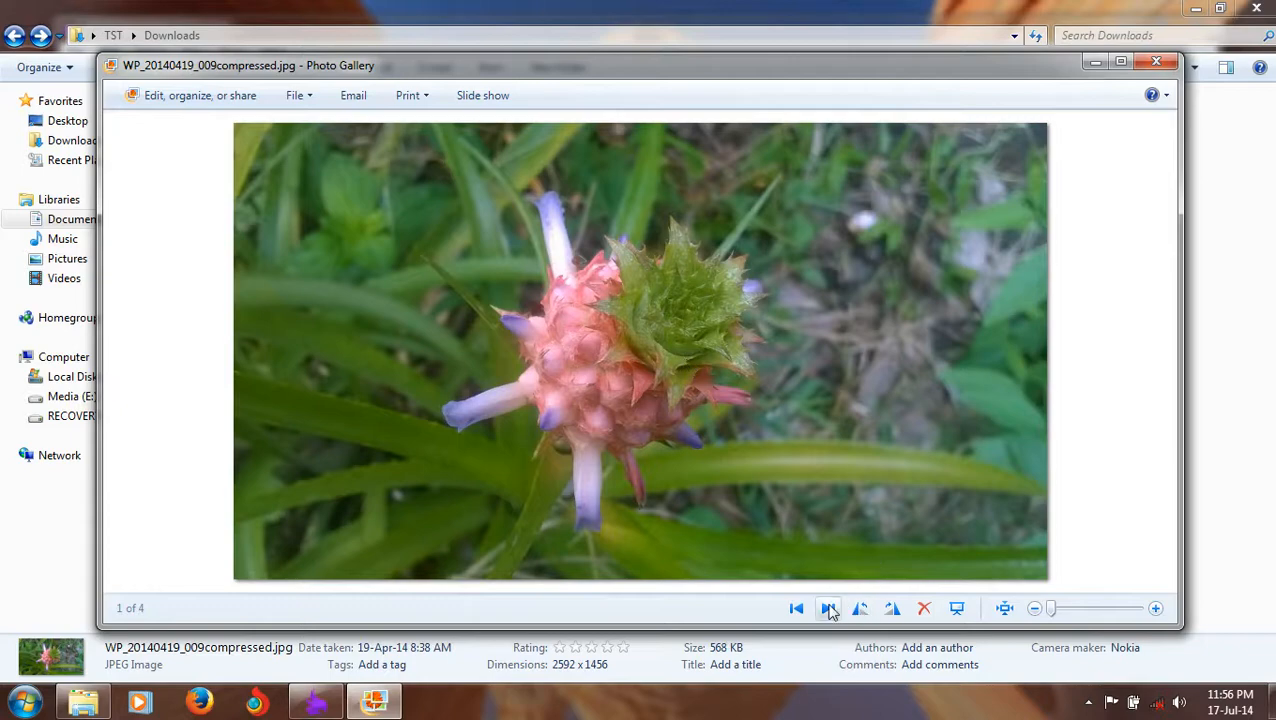
{"action": "left_click", "coordinate": [828, 608]}
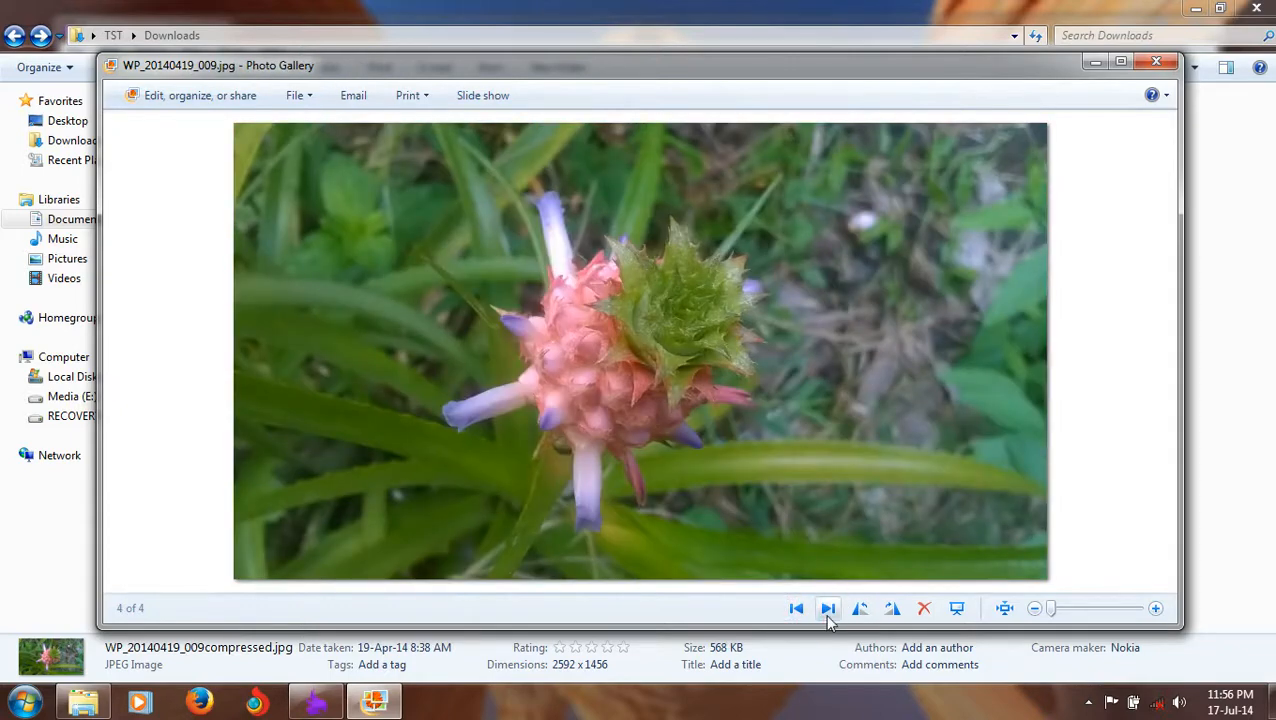
{"action": "left_click", "coordinate": [796, 608]}
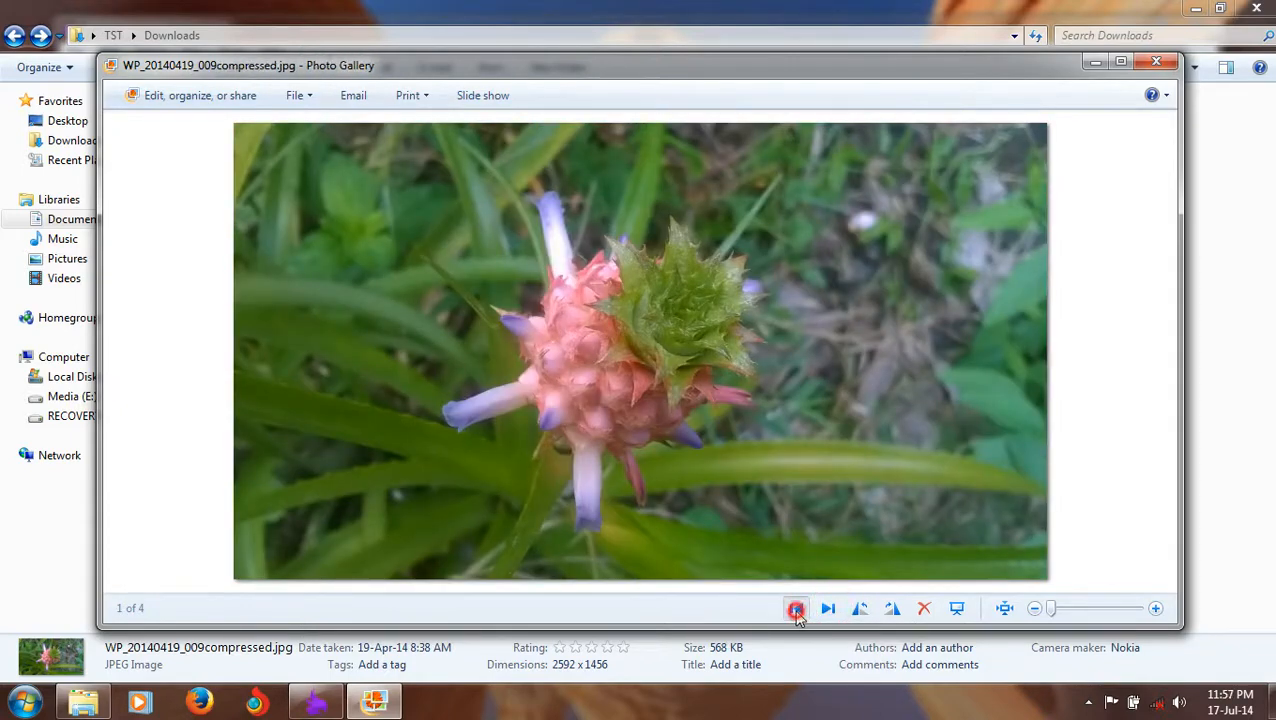